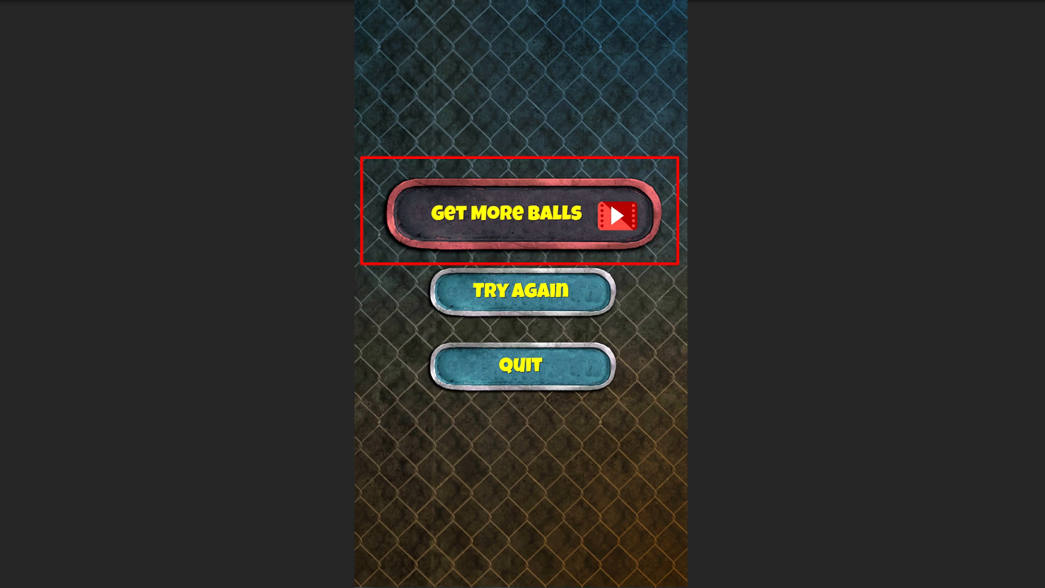
Step: Bring the Unity editor with GameScene.unity to the front after the intro preview
left_click(521, 213)
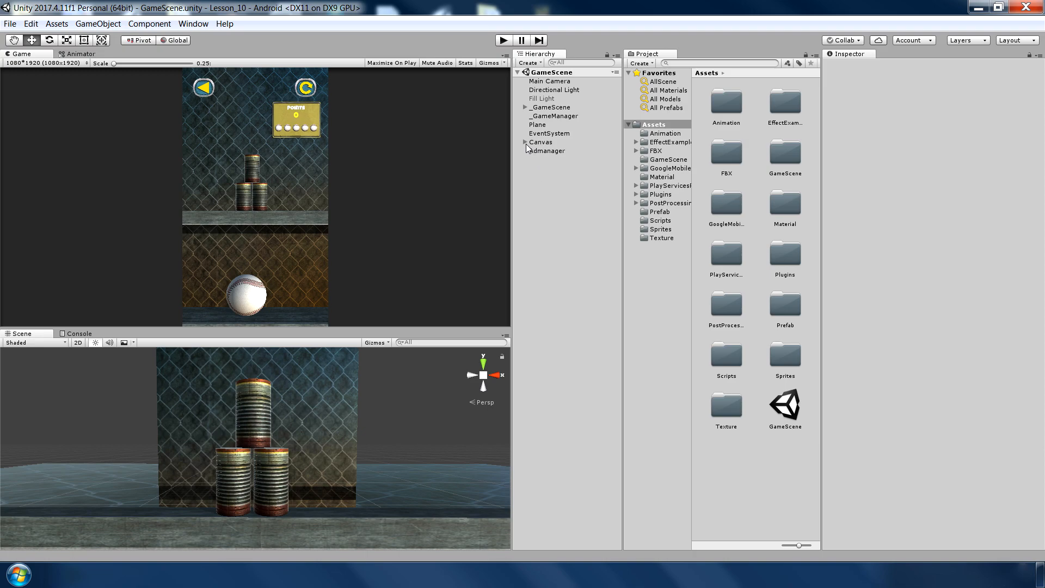
Step: Duplicate B_Retry under Canvas as B_WatchVideo with its label reading 'Get More Balls'
left_click(557, 176)
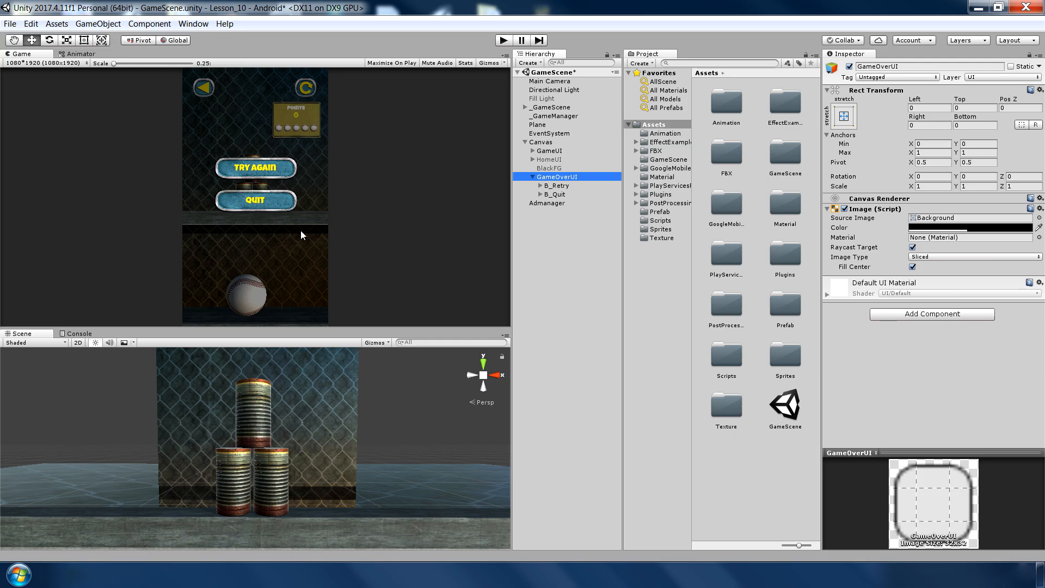
mouse_move(574, 176)
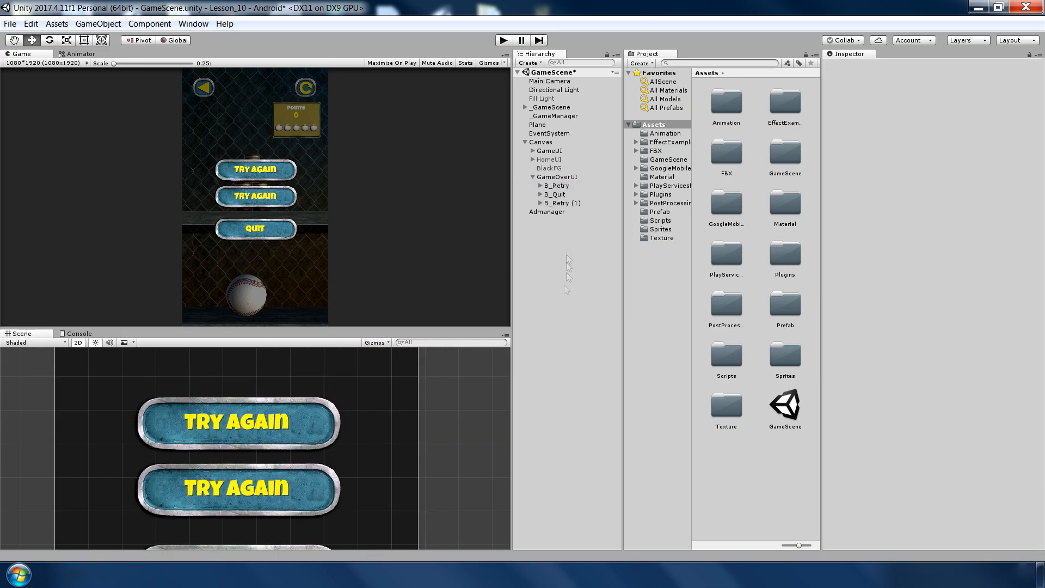
left_click(558, 202)
type("B_WatchVideo")
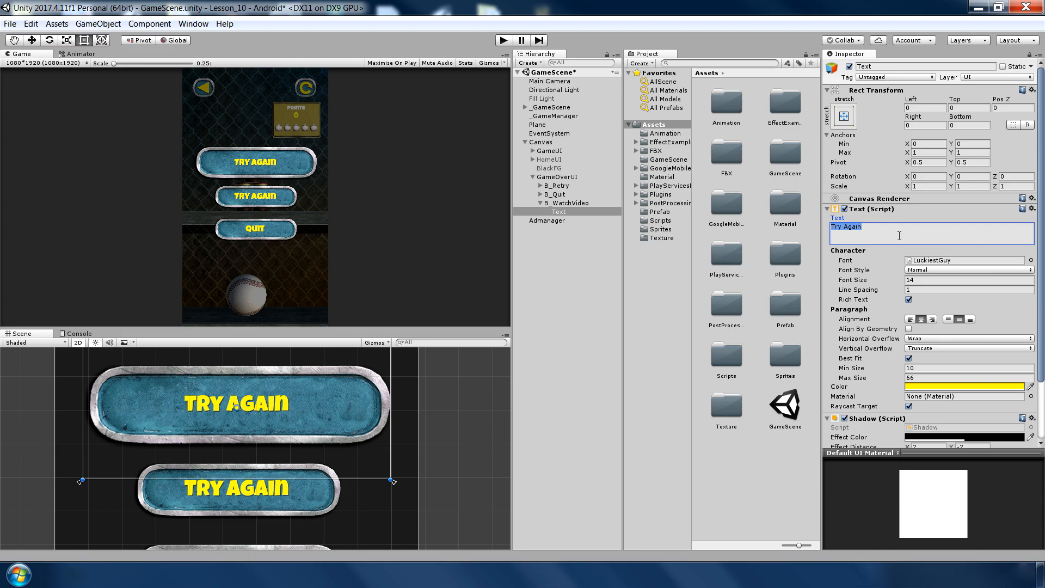
type("Get More")
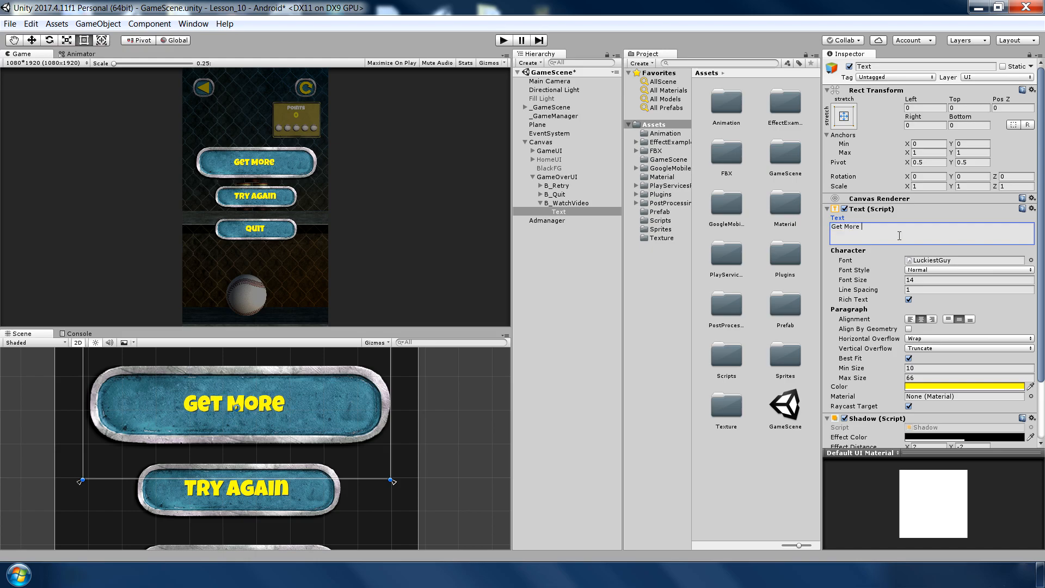
type("Balls")
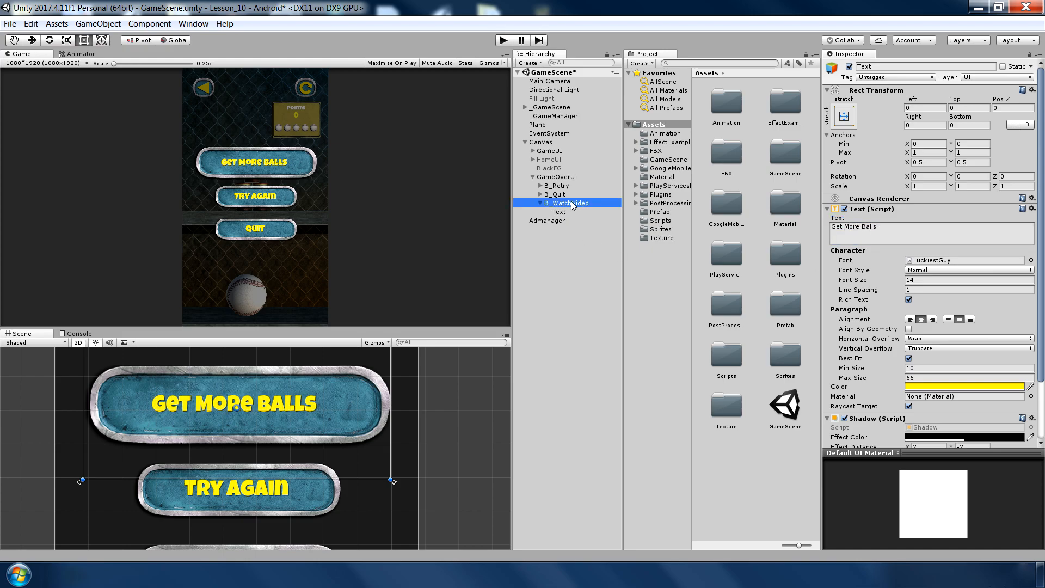
Step: Add a child Image to B_WatchVideo using the adIcon sprite, placed at the button's right end
right_click(565, 203)
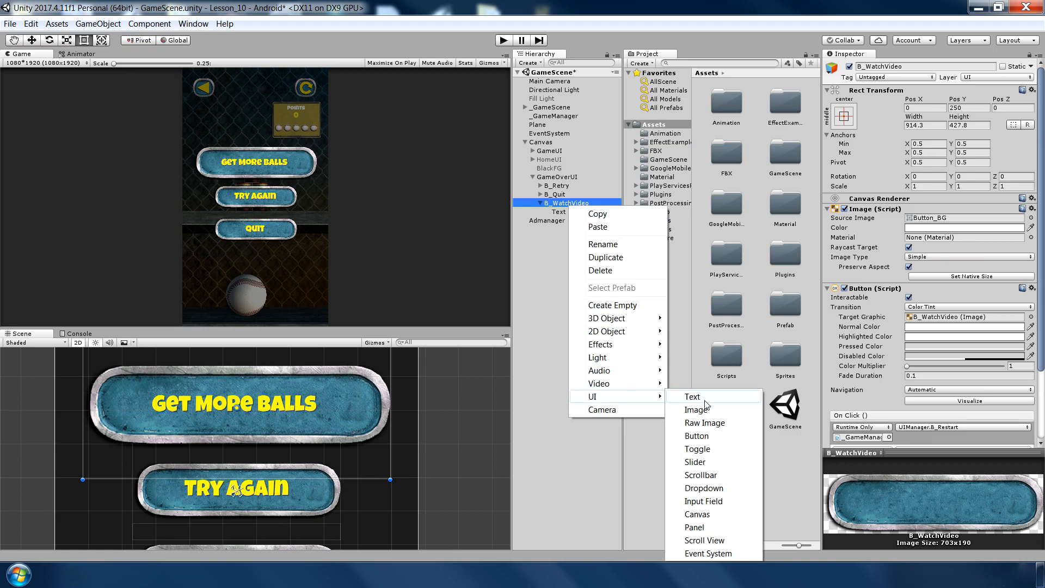
left_click(695, 409)
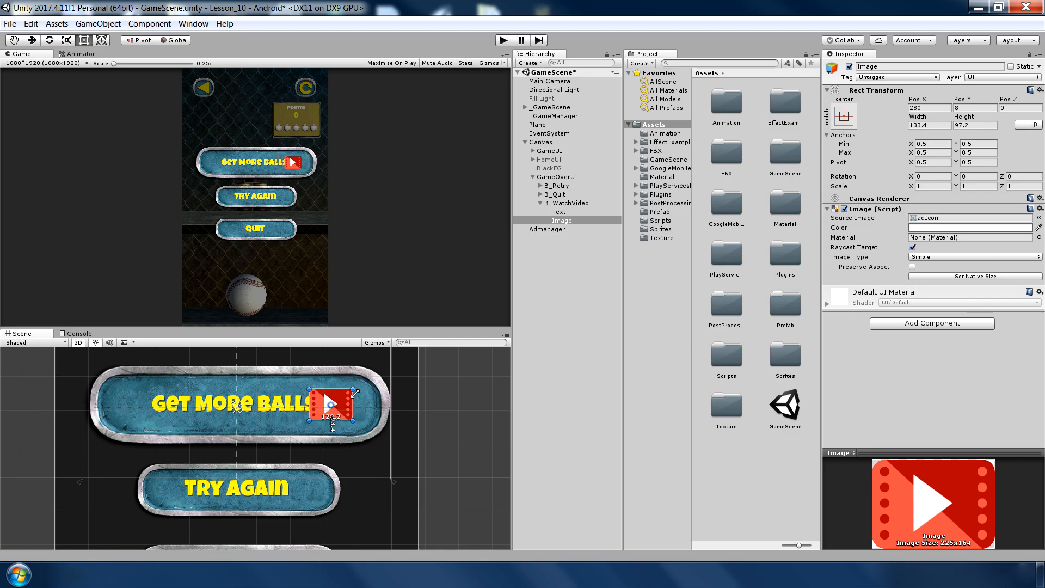
left_click(557, 212)
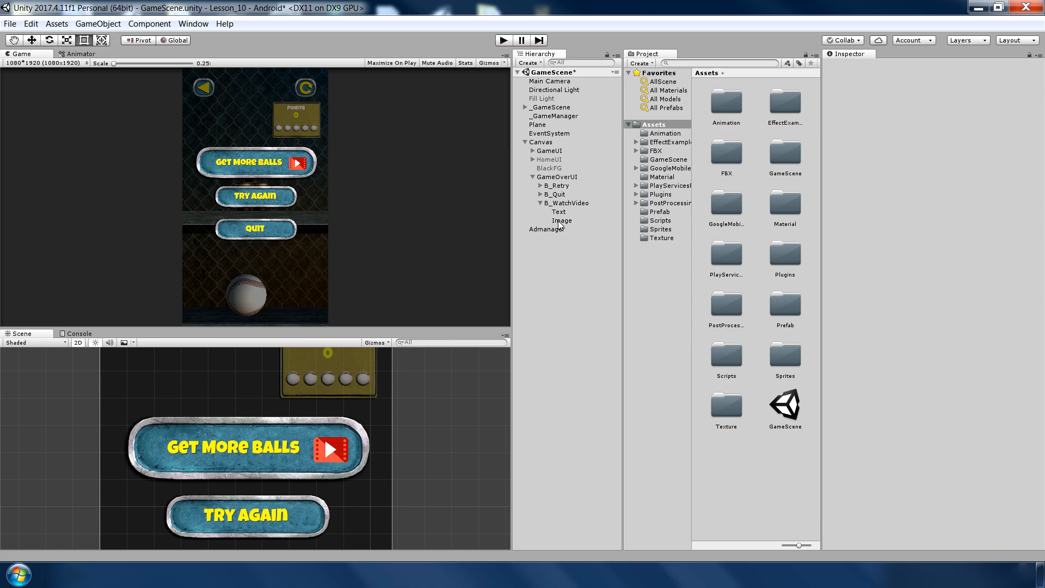
Step: Tint B_WatchVideo's Image a reddish colour so it stands out from Try Again and Quit
left_click(563, 203)
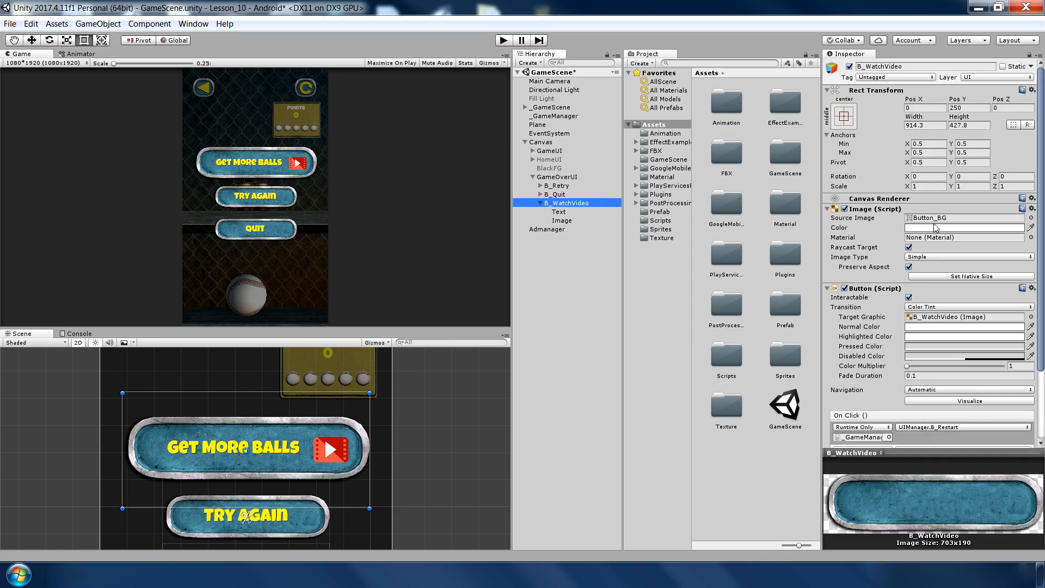
left_click(964, 228)
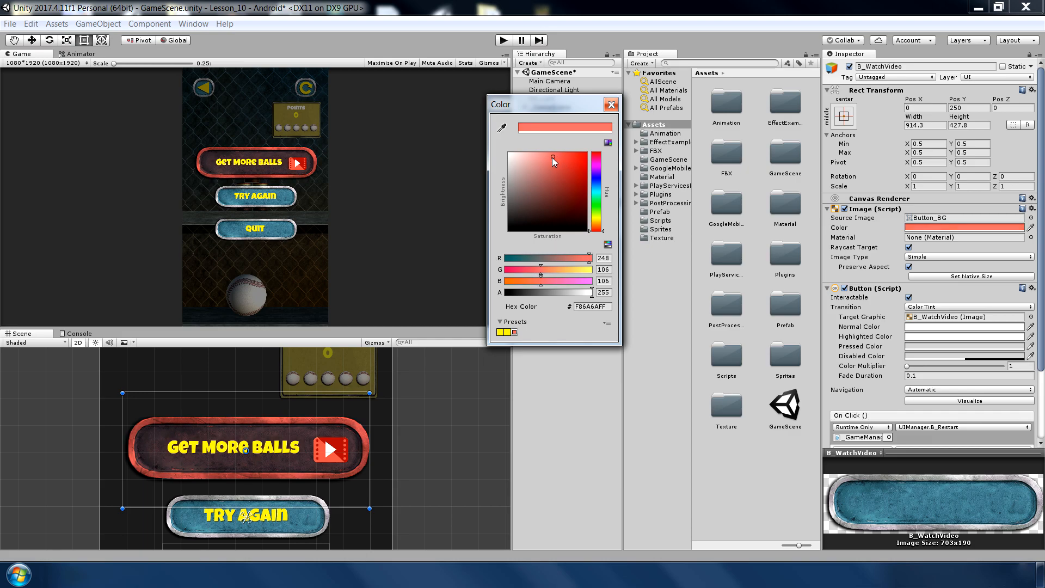
left_click(609, 105)
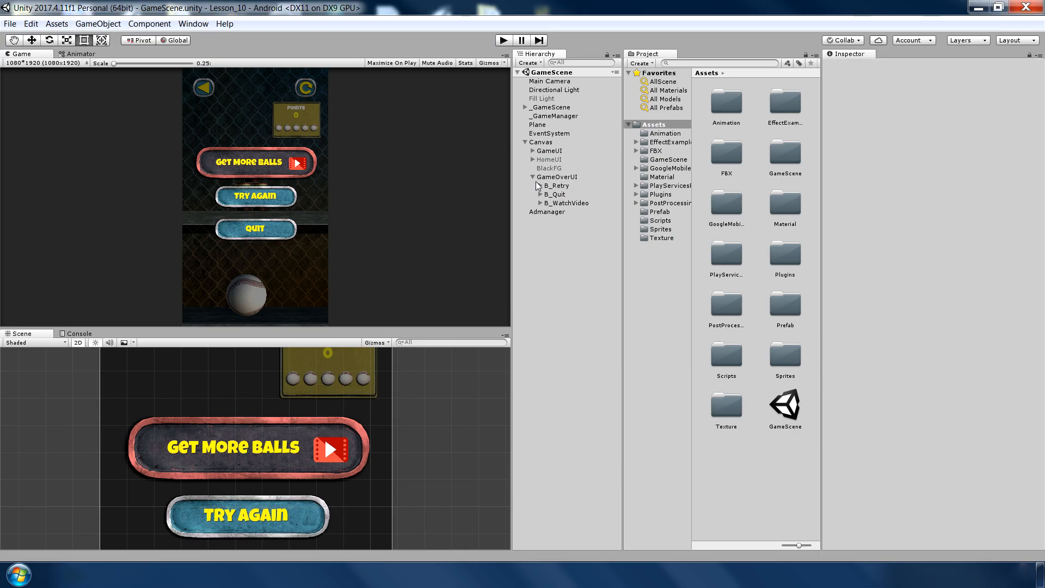
Step: Add a UI Image under Canvas named ReawrdPanel showing the yellow plate sprite
right_click(541, 141)
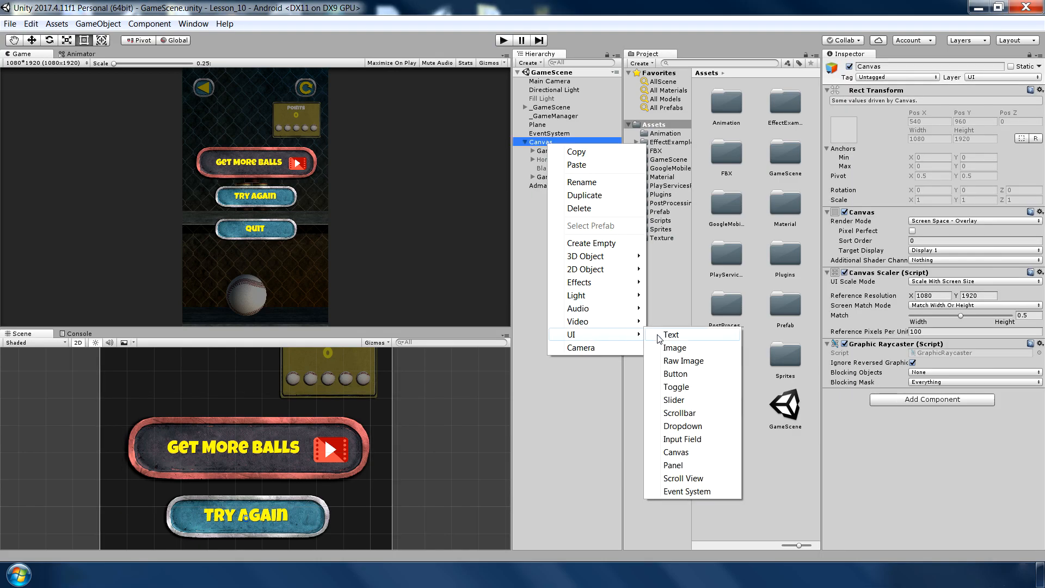
left_click(675, 347)
type("ReawrdPanel")
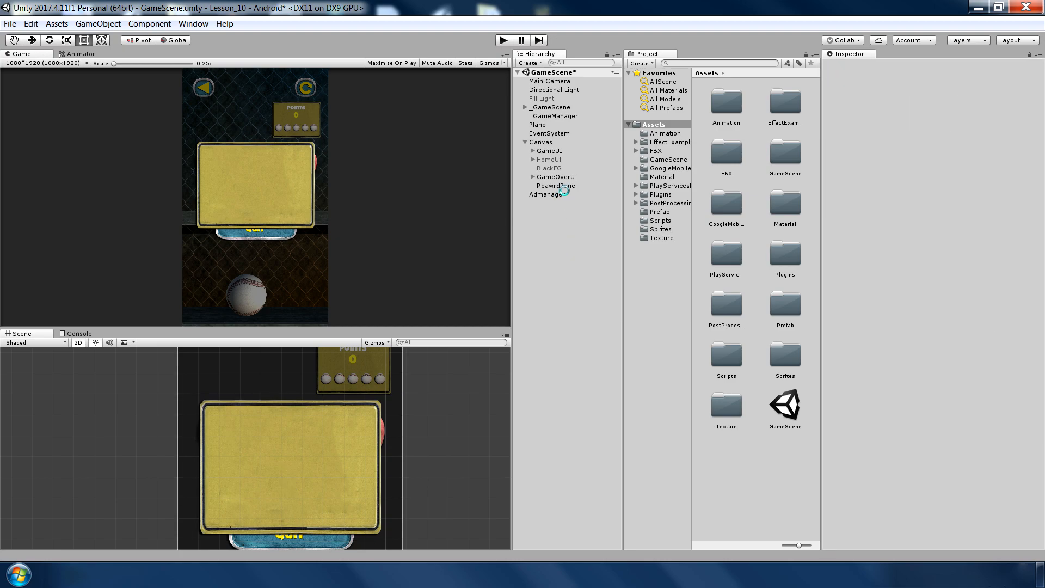
Step: Add panel text 'Congratulations You have earnded 3 extra balls!' in LuckiestGuy, centred, Best Fit, white
left_click(557, 185)
type("Congratulations")
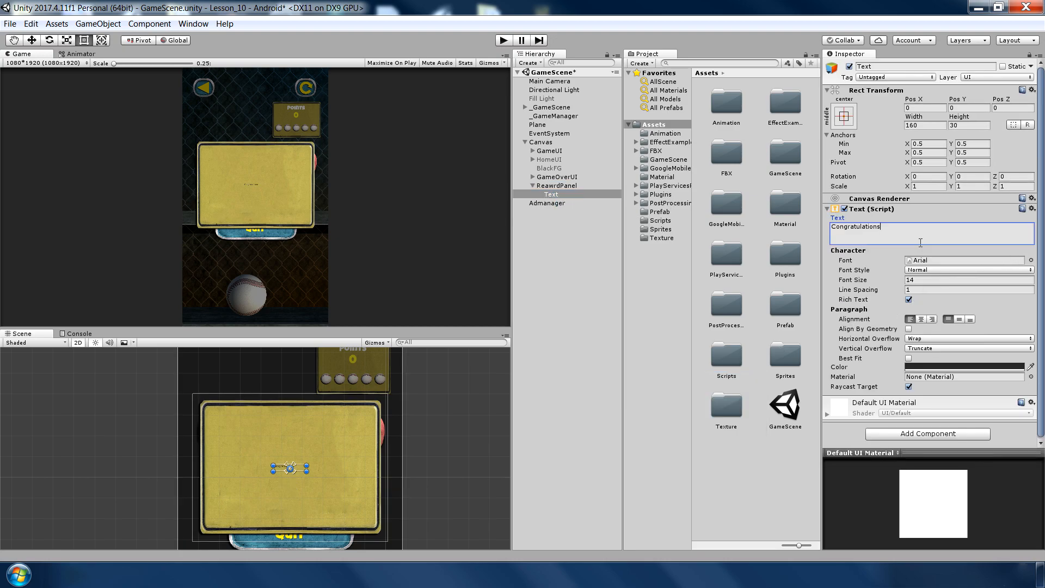
type("You have earnded 3 extra balls!")
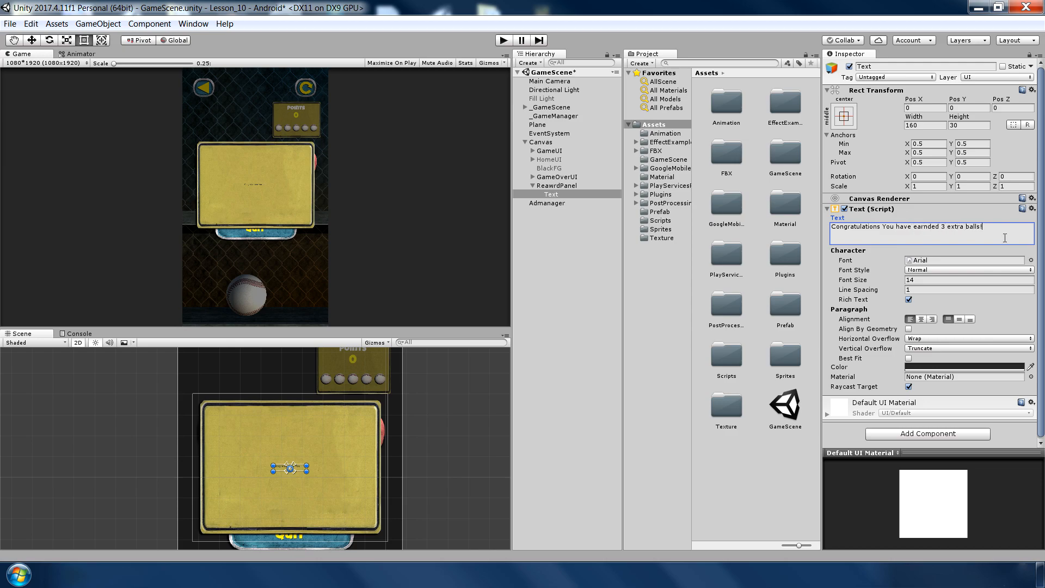
left_click(967, 260)
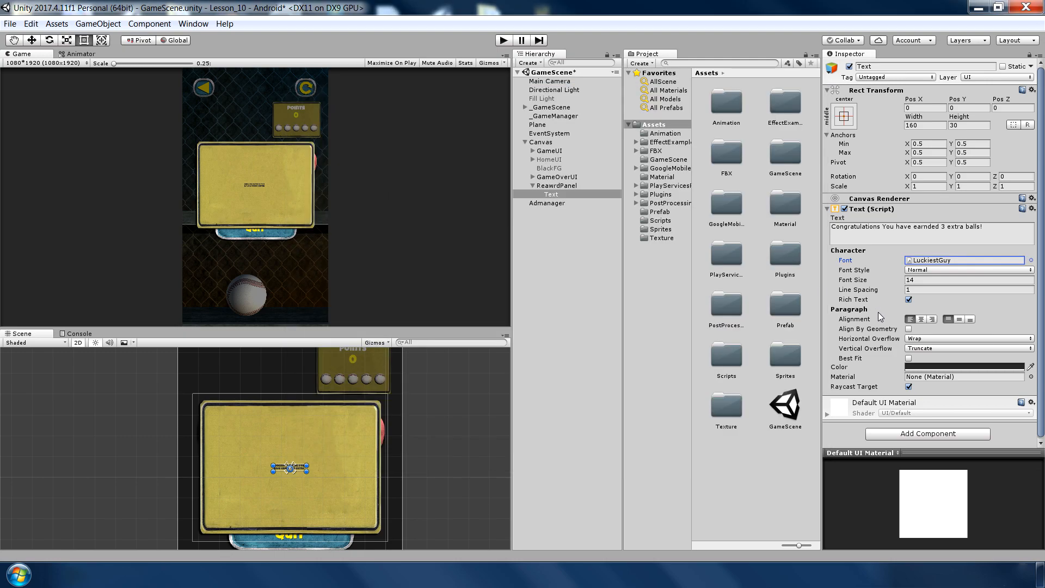
left_click(908, 358)
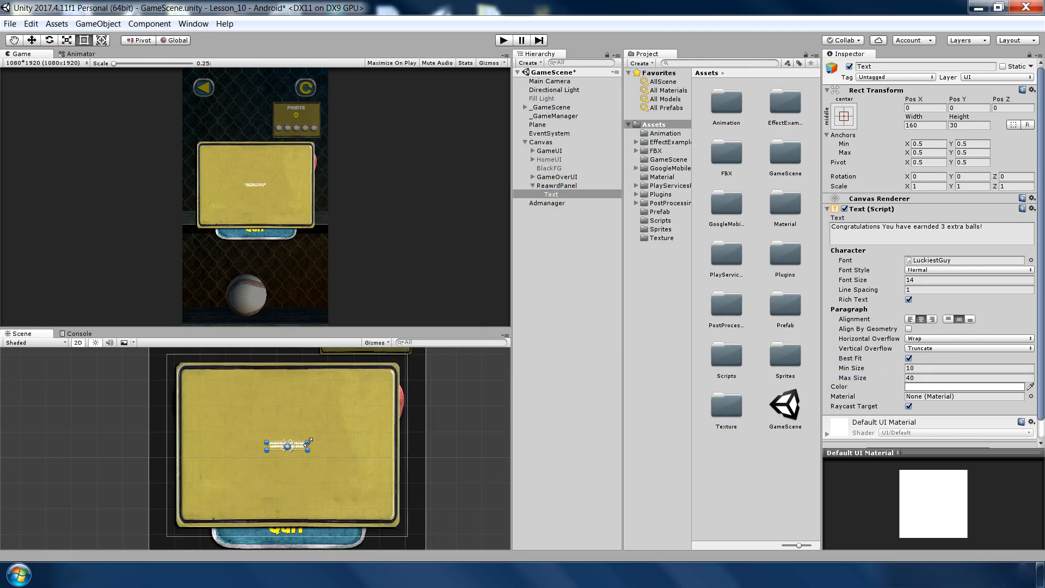
type("75")
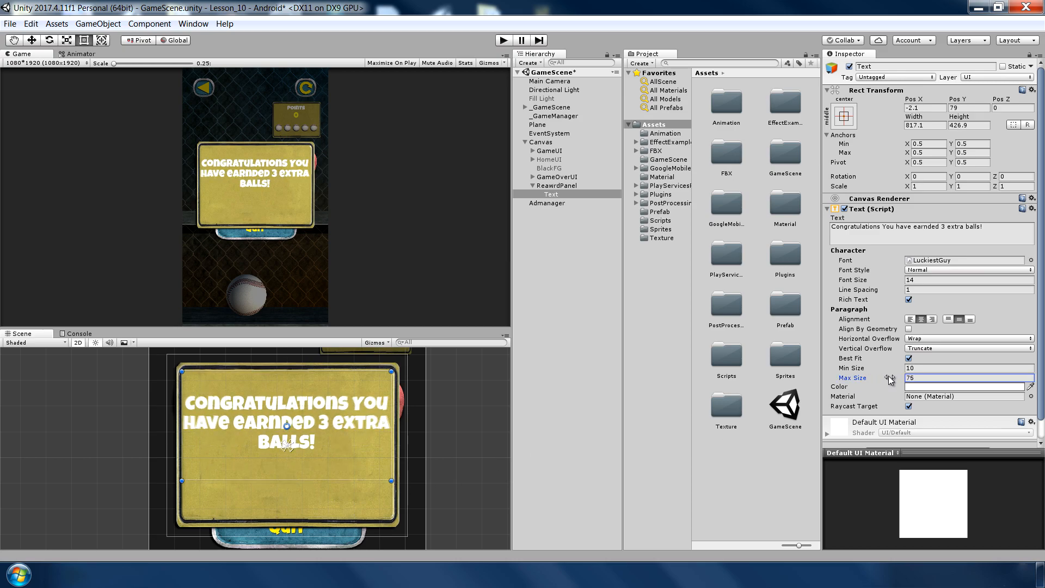
left_click(968, 387)
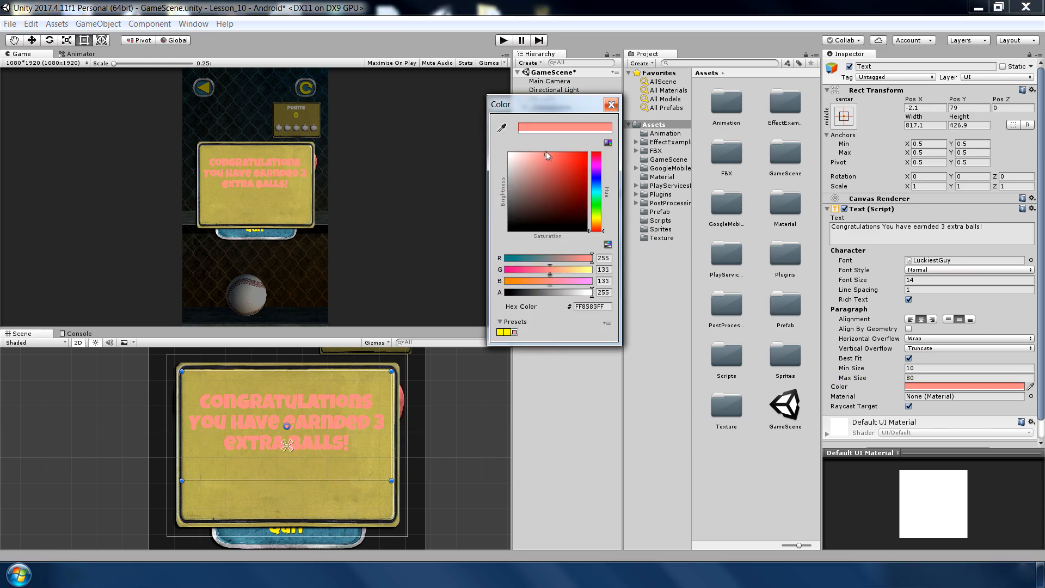
left_click(610, 105)
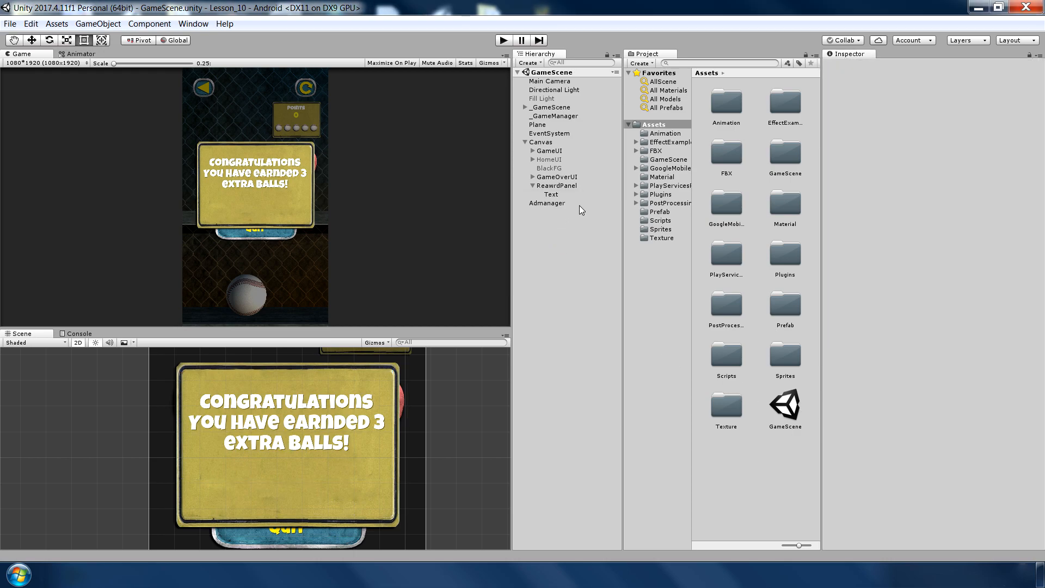
Step: Add a B_Receive button reading Receive, rename the panel RewardPanel, hide it and GameOverUI, save
left_click(555, 185)
type("B_Receive")
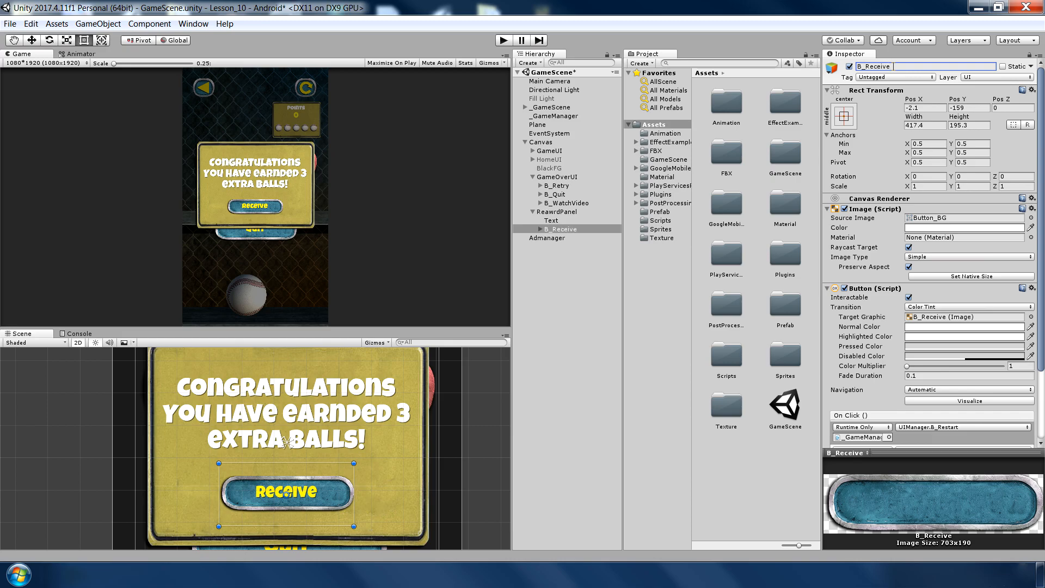
left_click(557, 212)
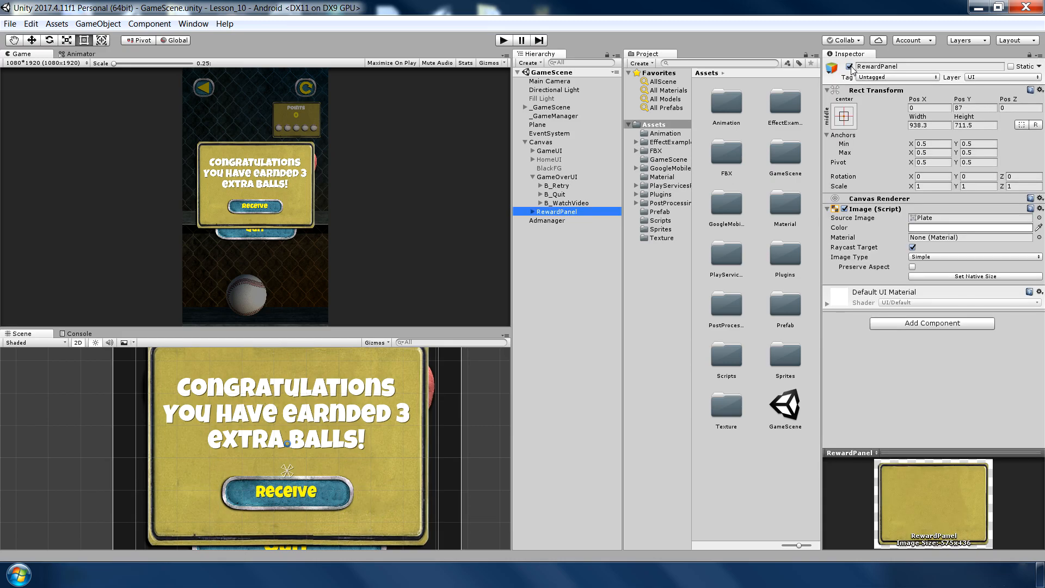
left_click(558, 177)
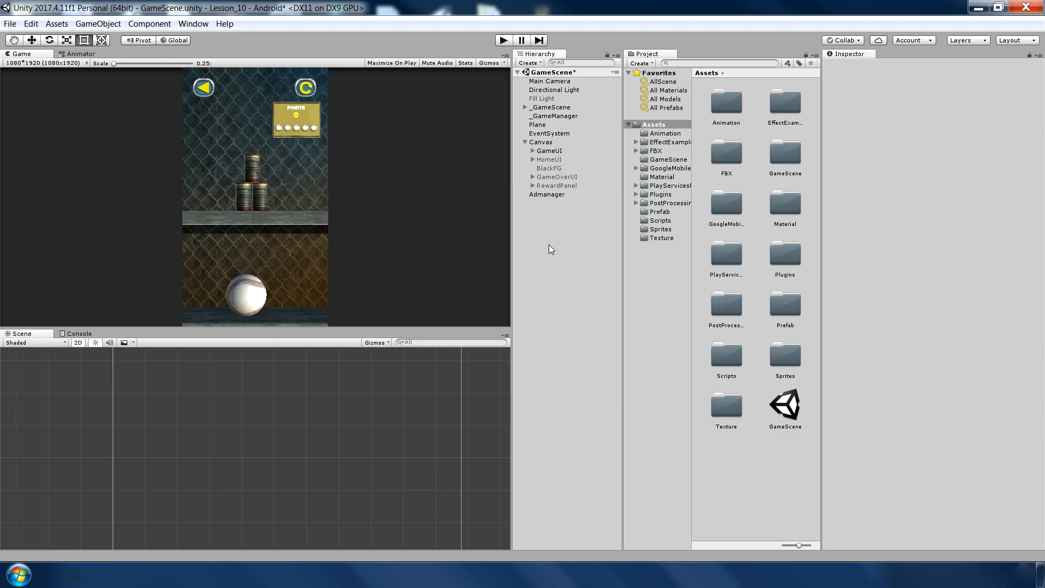
key("ctrl+s")
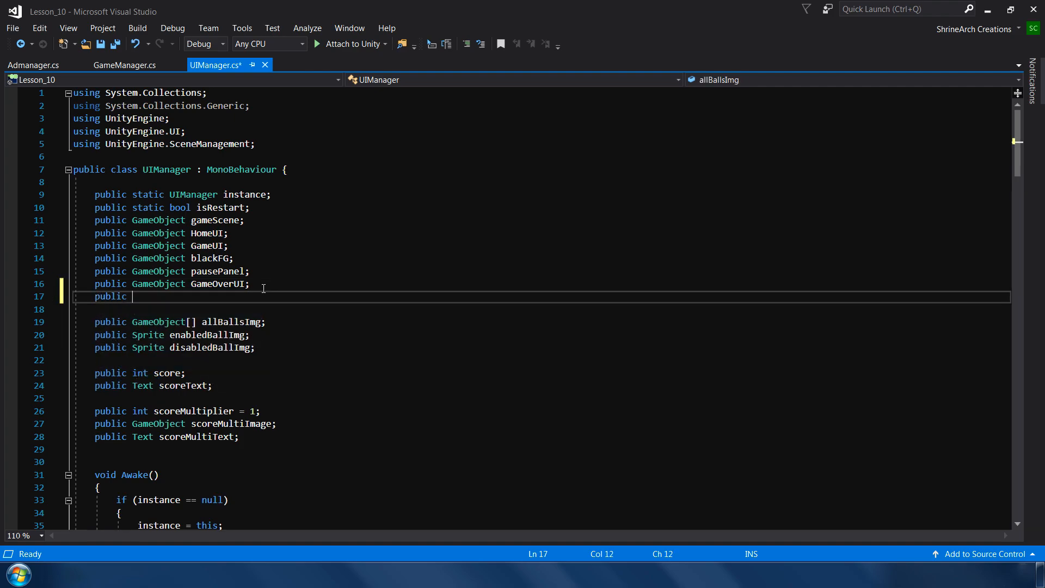
Step: Declare 'public GameObject RewardPanel;' in UIManager.cs after GameOverUI and save the script
type("GameObject")
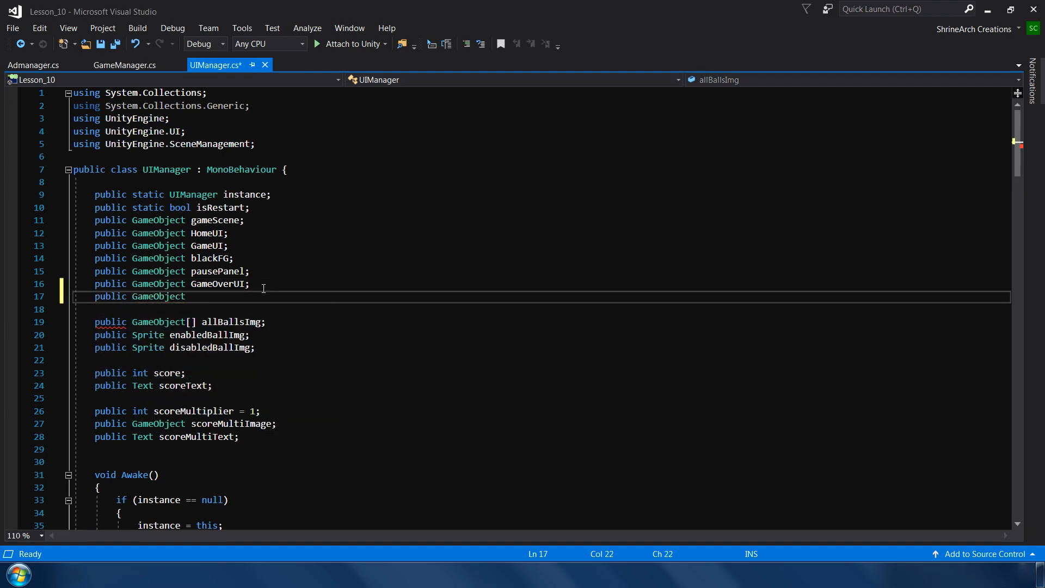
type("RewardPanel;")
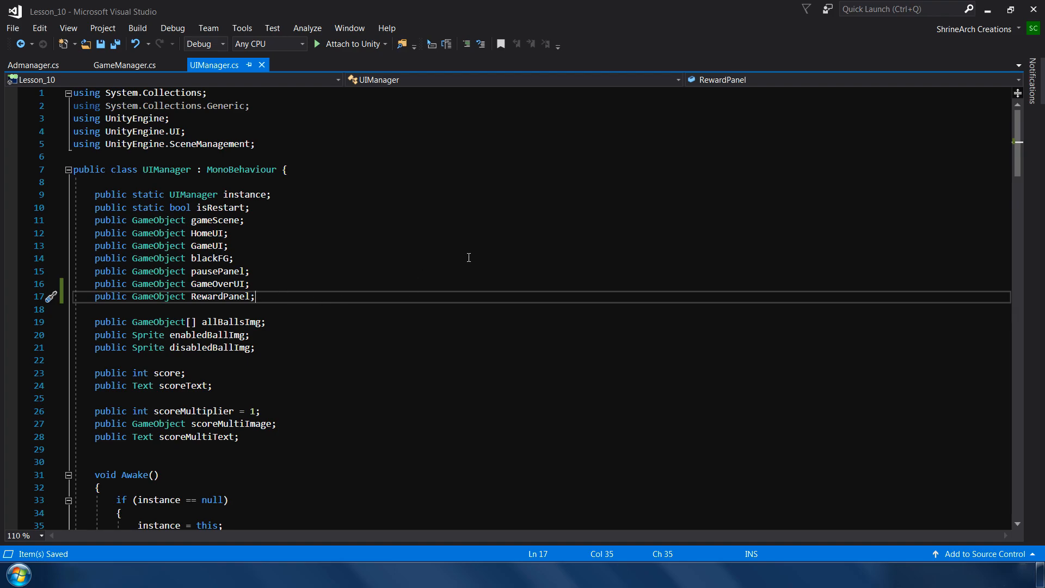
left_click(904, 8)
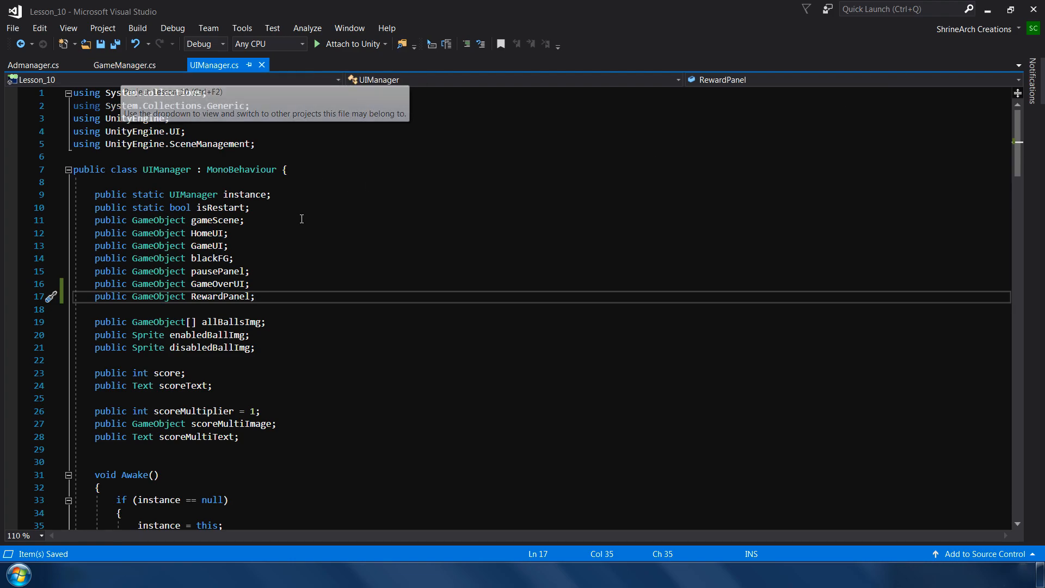
left_click(33, 65)
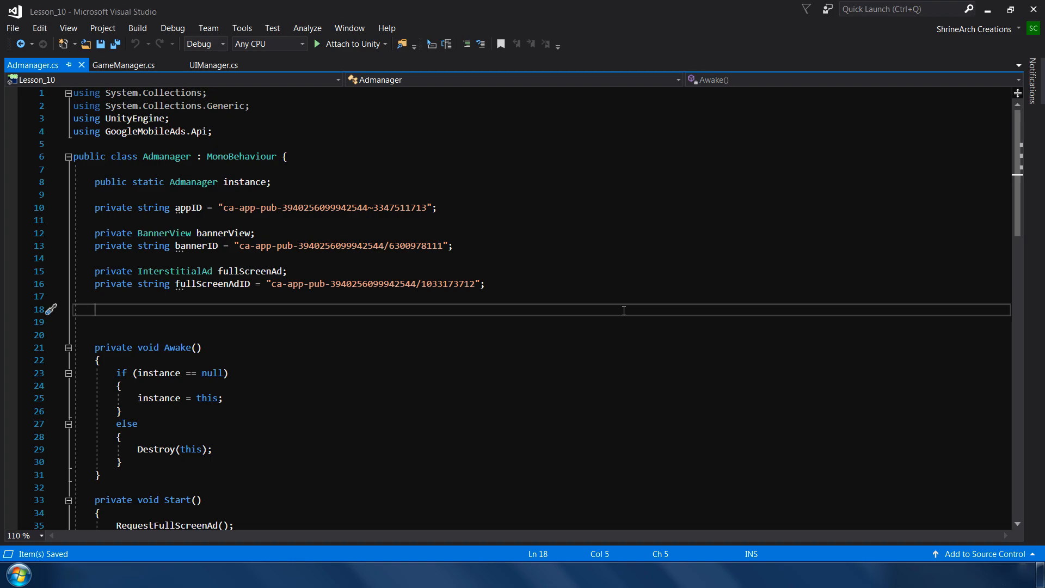
type("private")
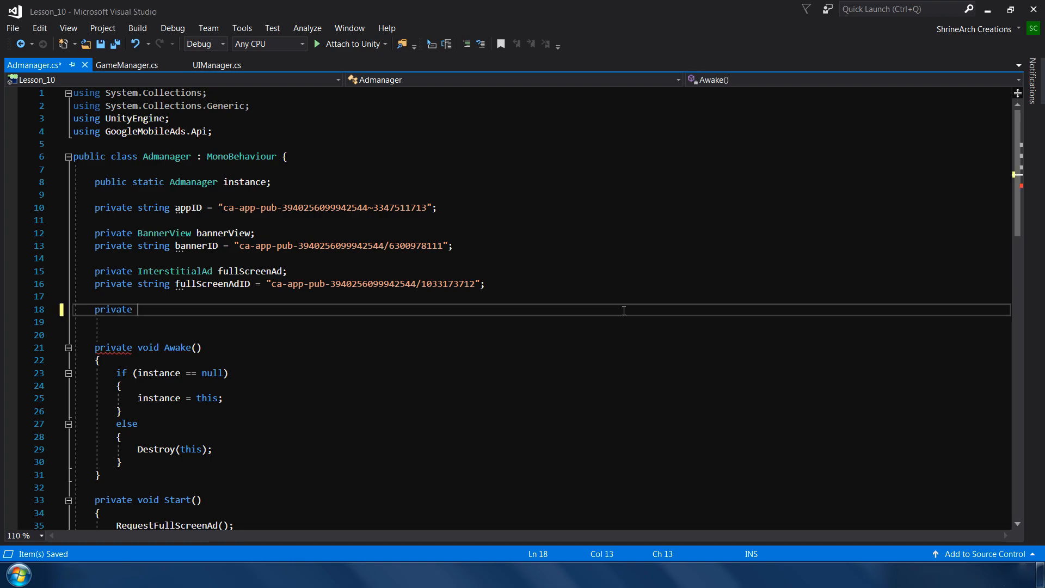
type("RewardBasedVideoAd rewardedAd;")
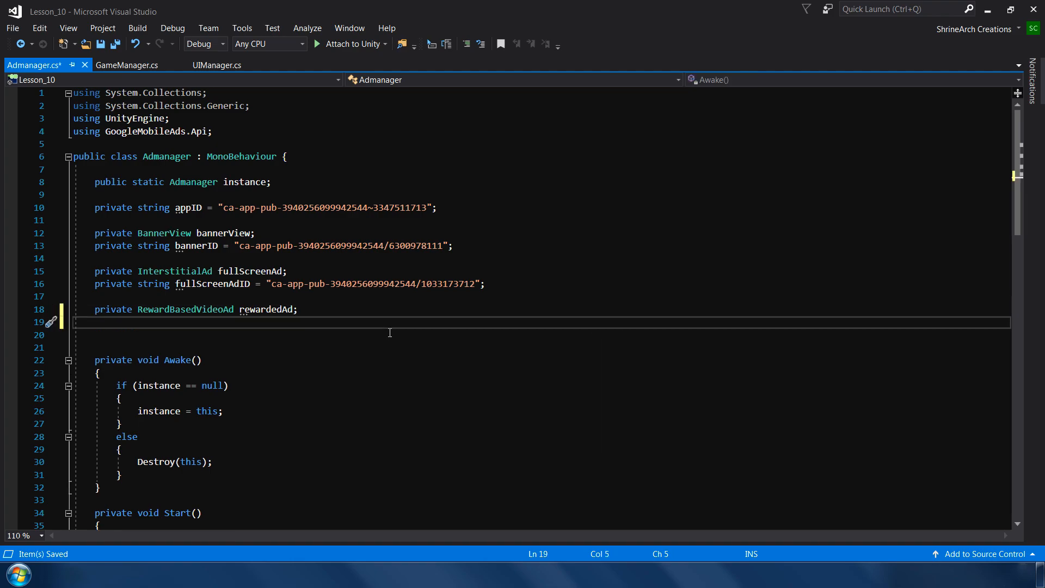
type("strio")
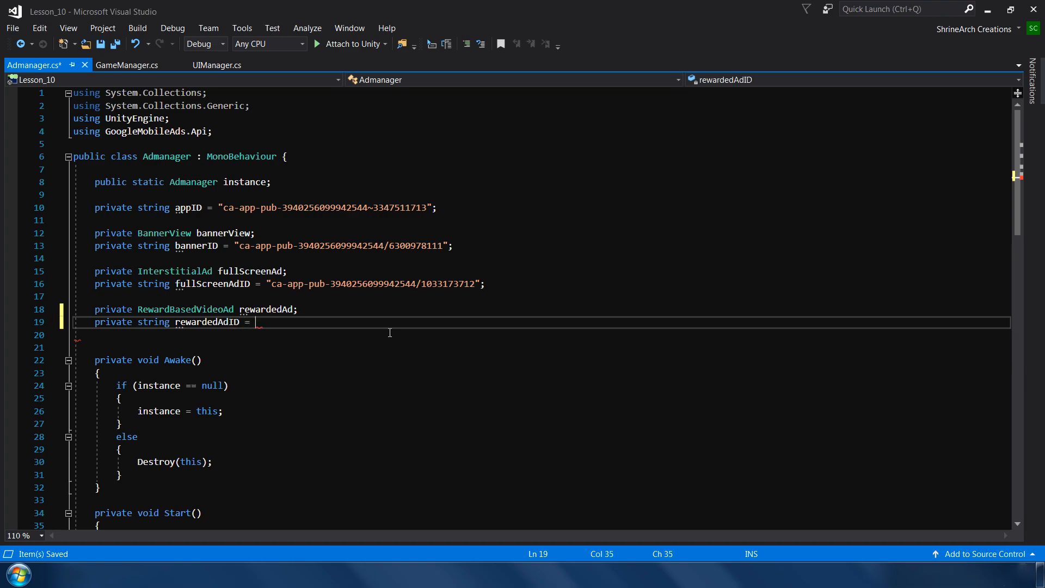
type("\"\";")
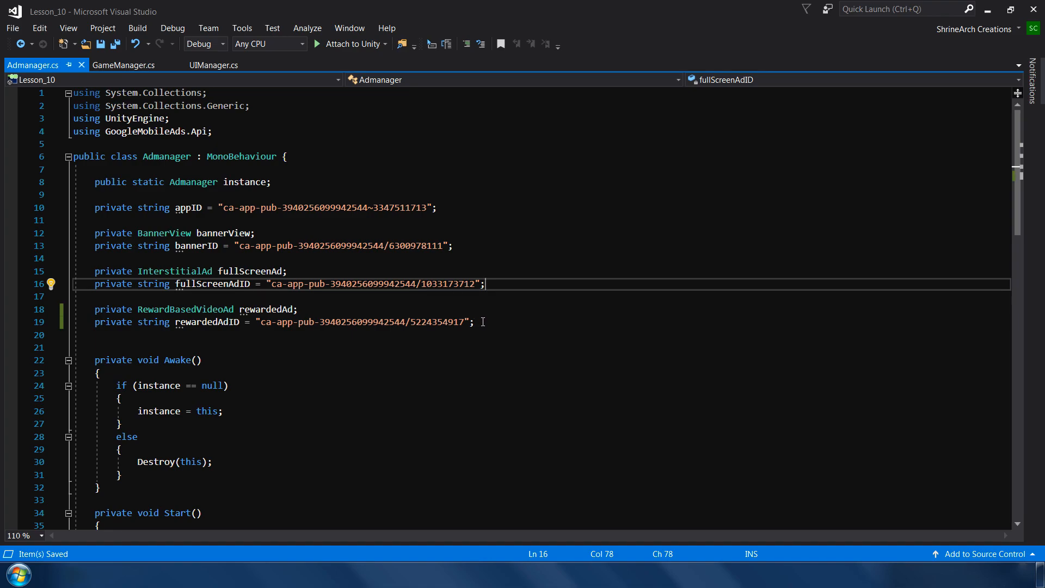
left_click(484, 322)
type("RequestFullScreenAd();")
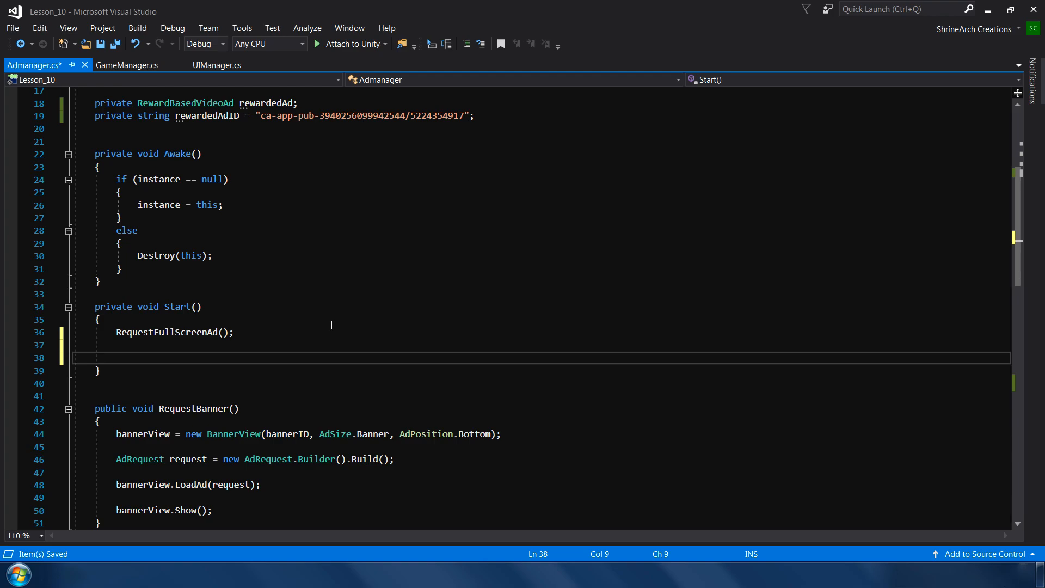
Step: Assign rewardedAd = RewardBasedVideoAd.Instance in Start() below RequestFullScreenAd() and save
type("rewardedAd")
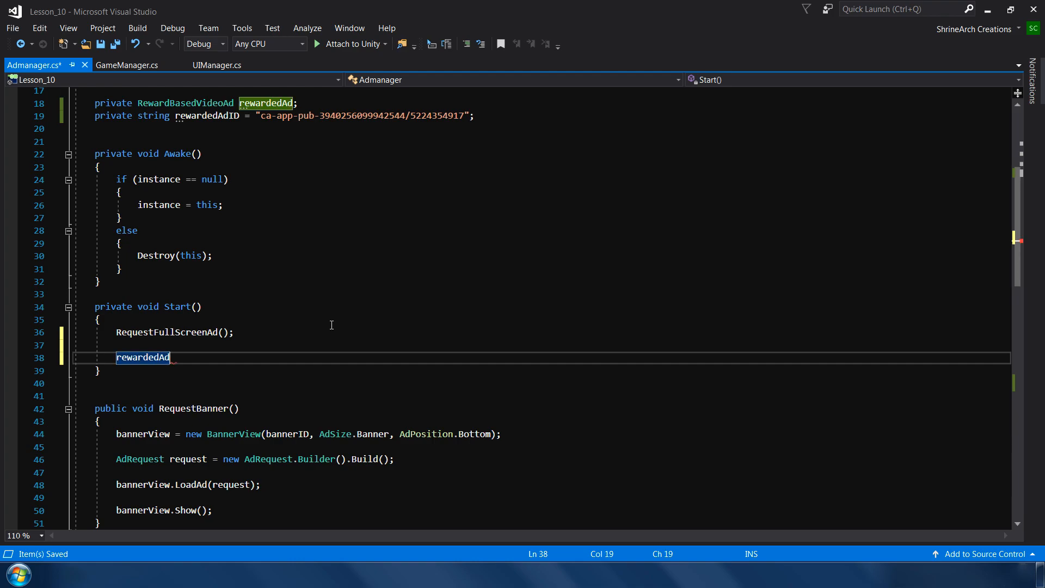
type("= Rewarv")
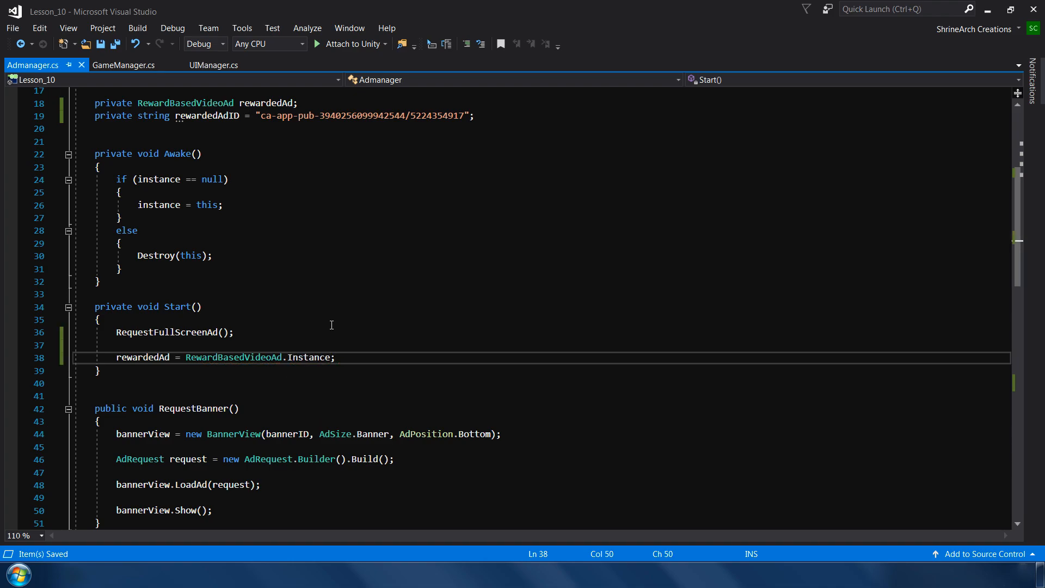
left_click(321, 358)
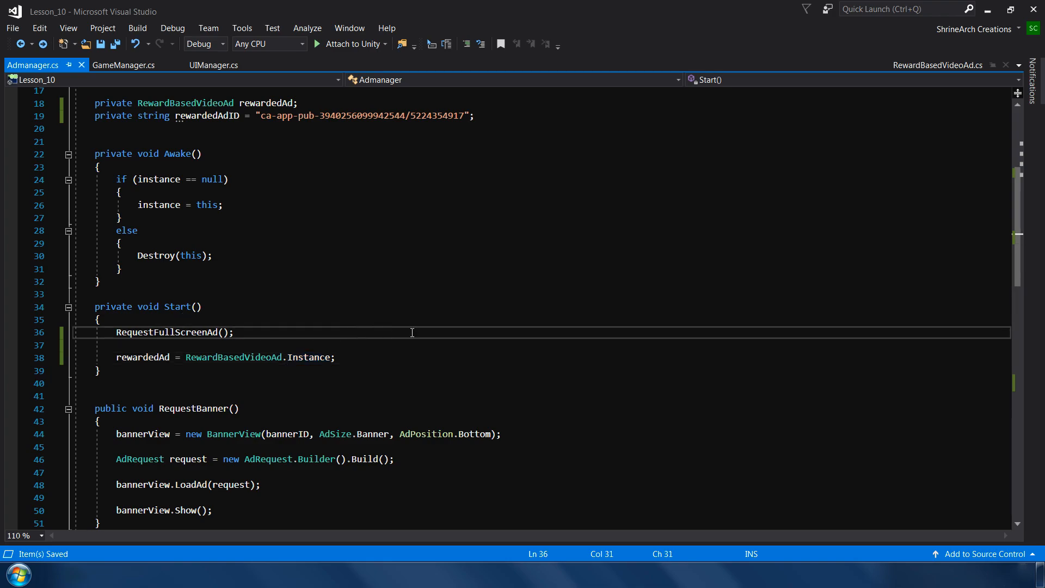
scroll("down", 3)
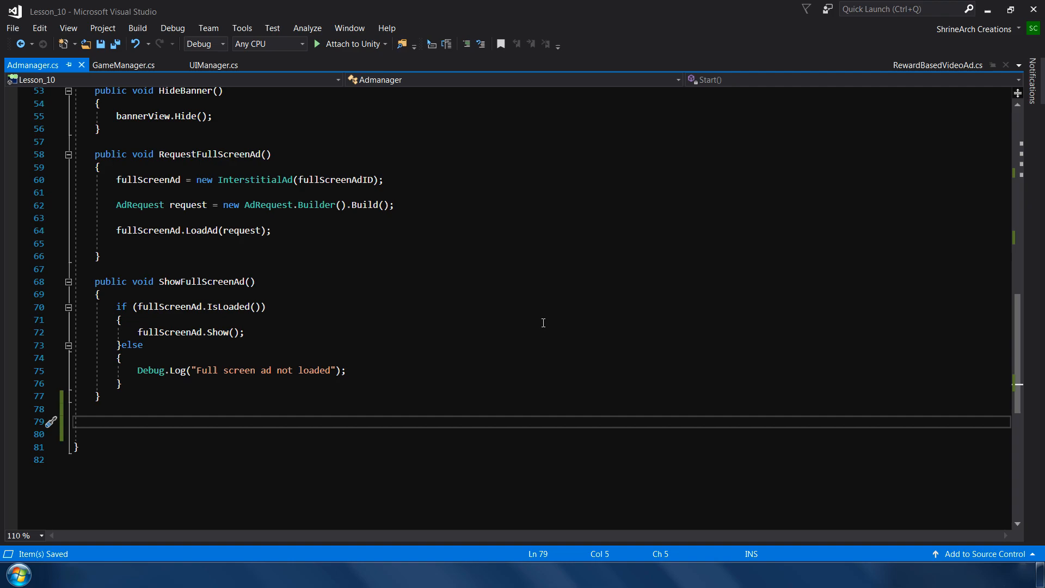
Step: Write RequestRewardedAd() building an AdRequest and calling rewardedAd.LoadAd(request, rewardedAdID)
type("public void RequestRewardedAd(")
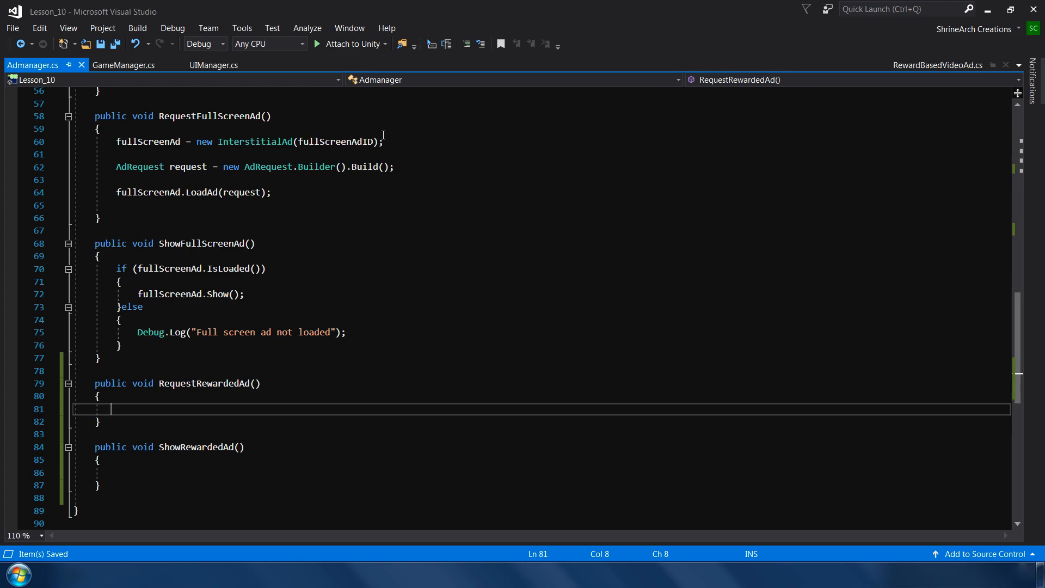
mouse_move(254, 142)
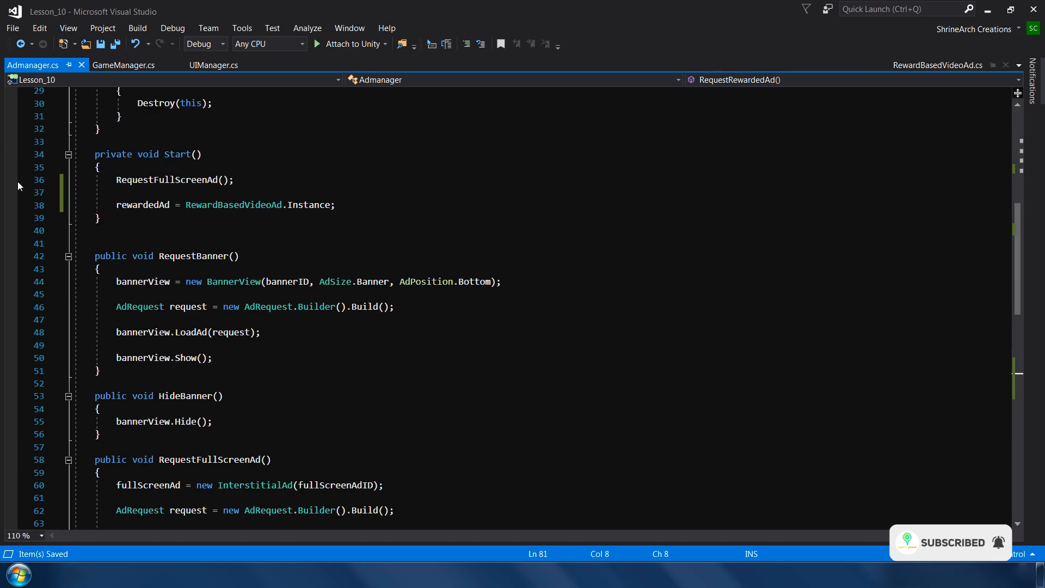
scroll("down", 3)
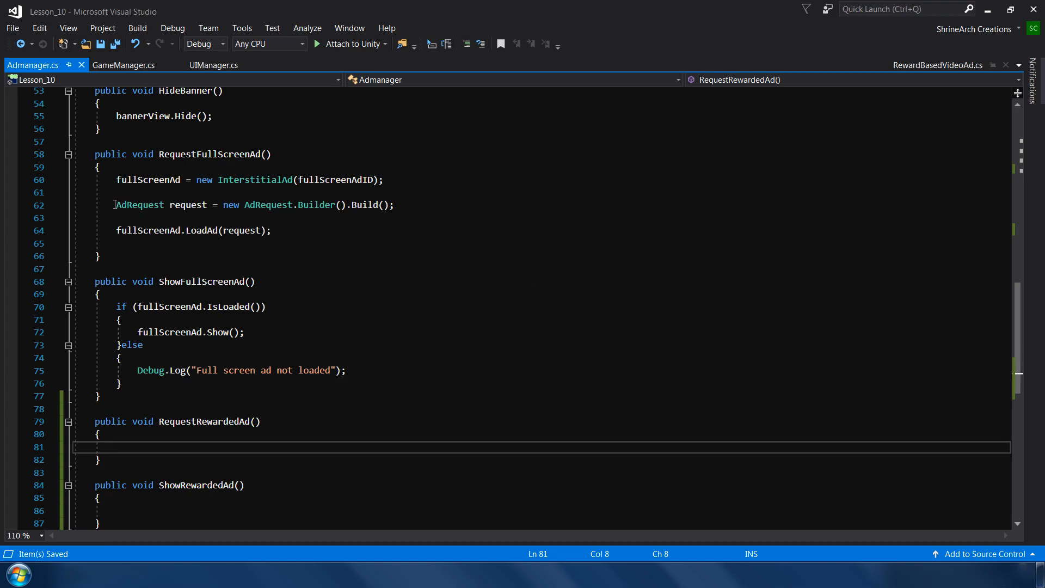
type("AdRequest request = new AdRequest.Builder().Build();")
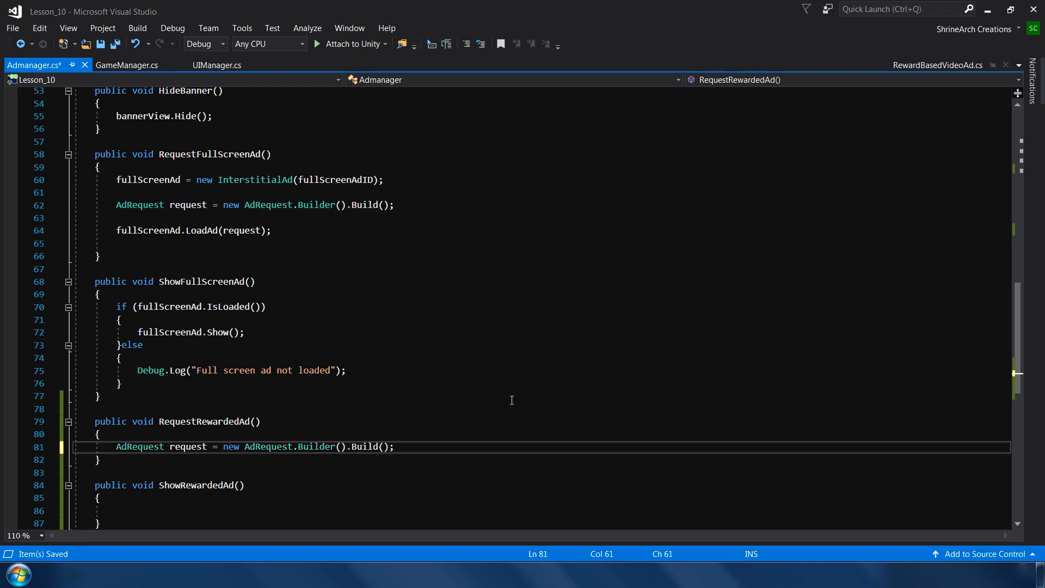
key("enter")
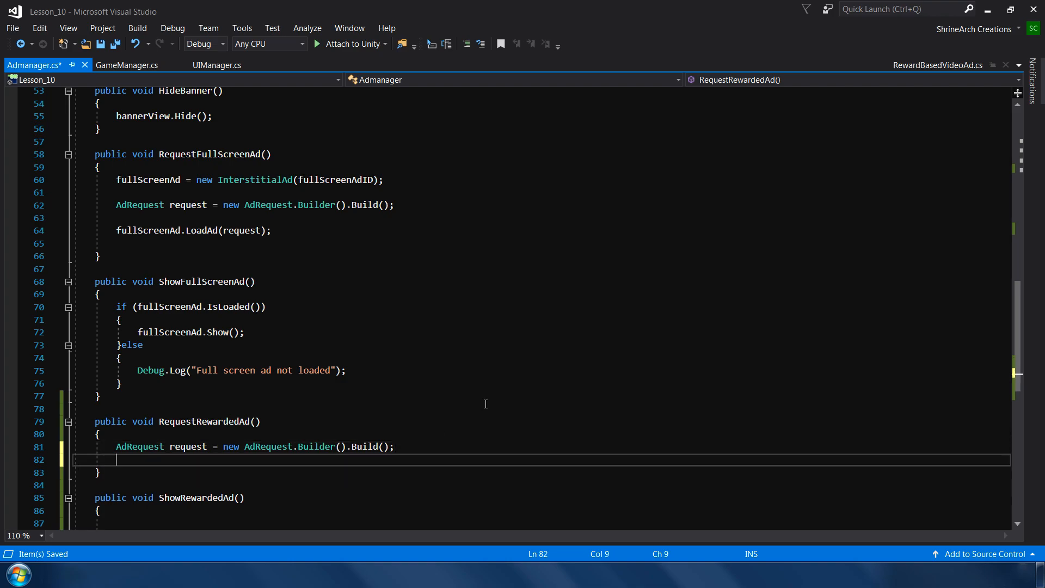
type("rewardedAd")
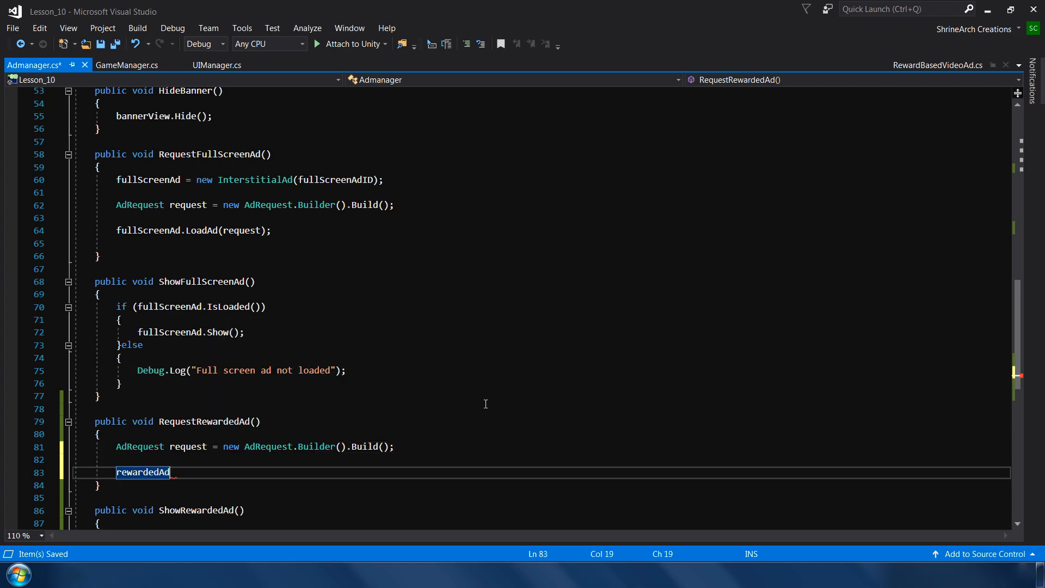
type(".LoadAd()")
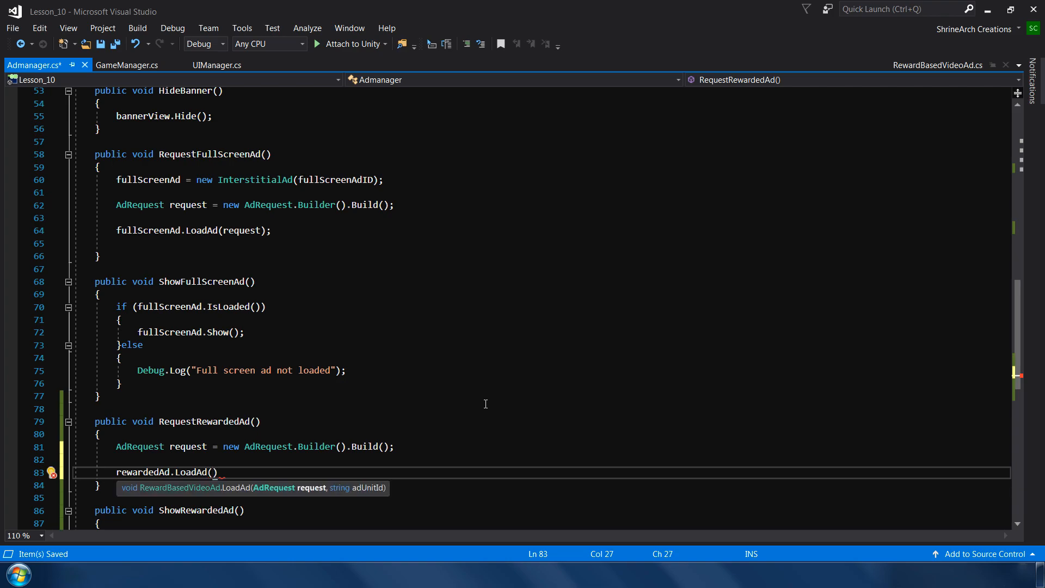
type("request")
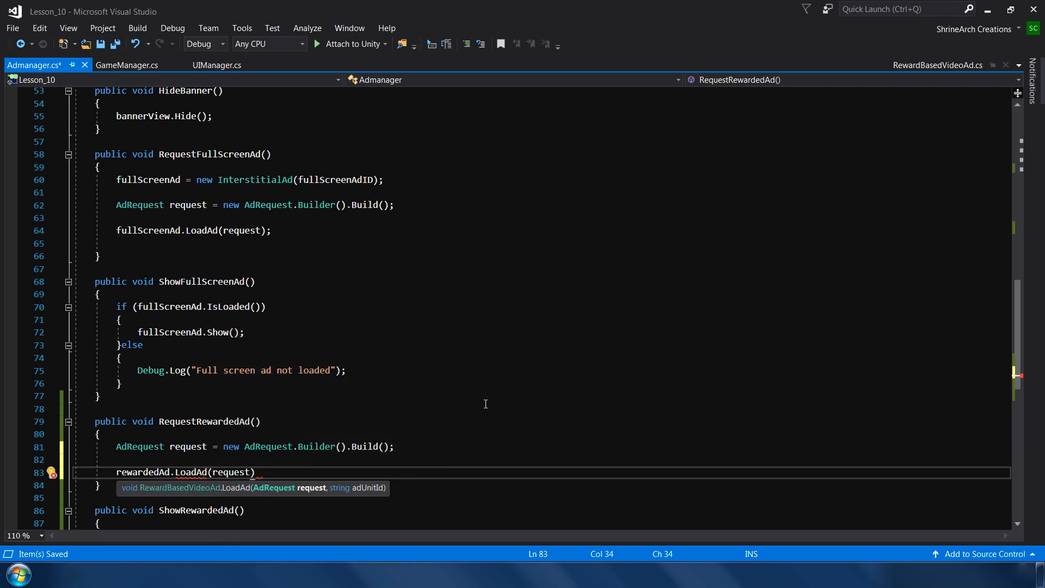
type("rewardedAdID")
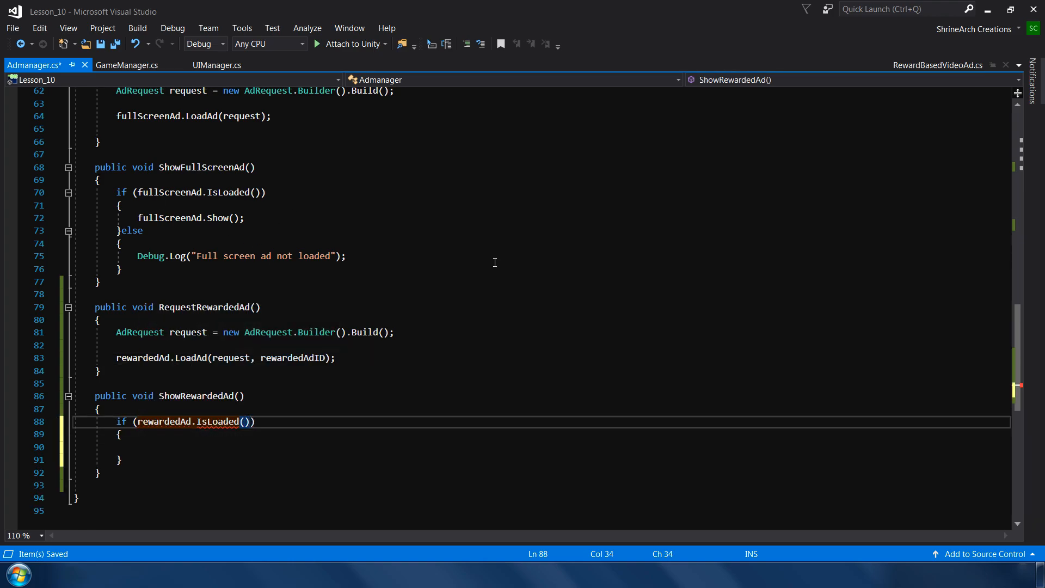
Step: Write ShowRewardedAd() calling rewardedAd.Show() if loaded, else logging "Rewarded ad not loaded"
type("rewardedAd.Show();")
type("Debug.Log(\"Rewarded ad not ")
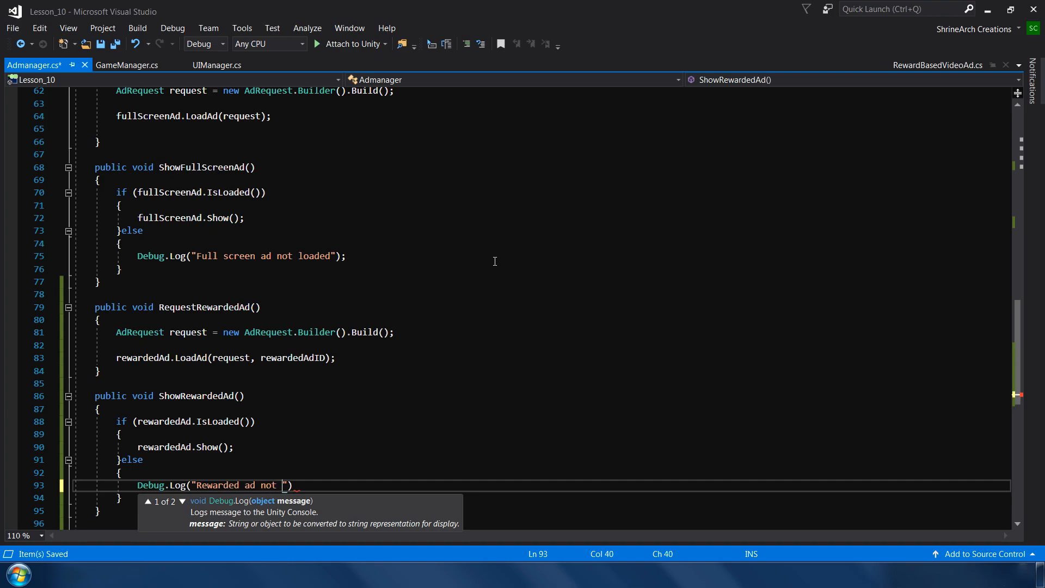
type("loaded\");")
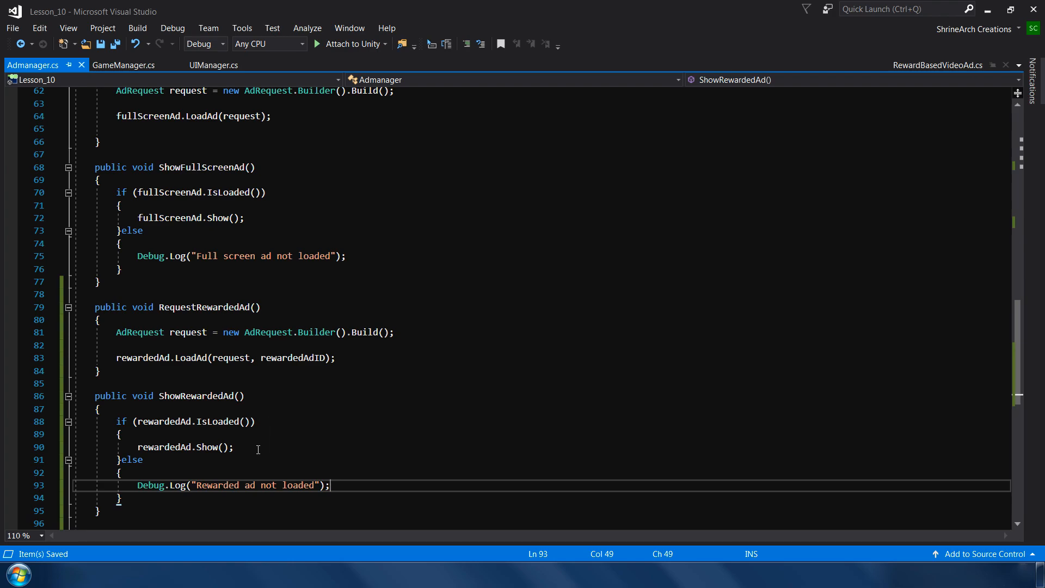
mouse_move(350, 489)
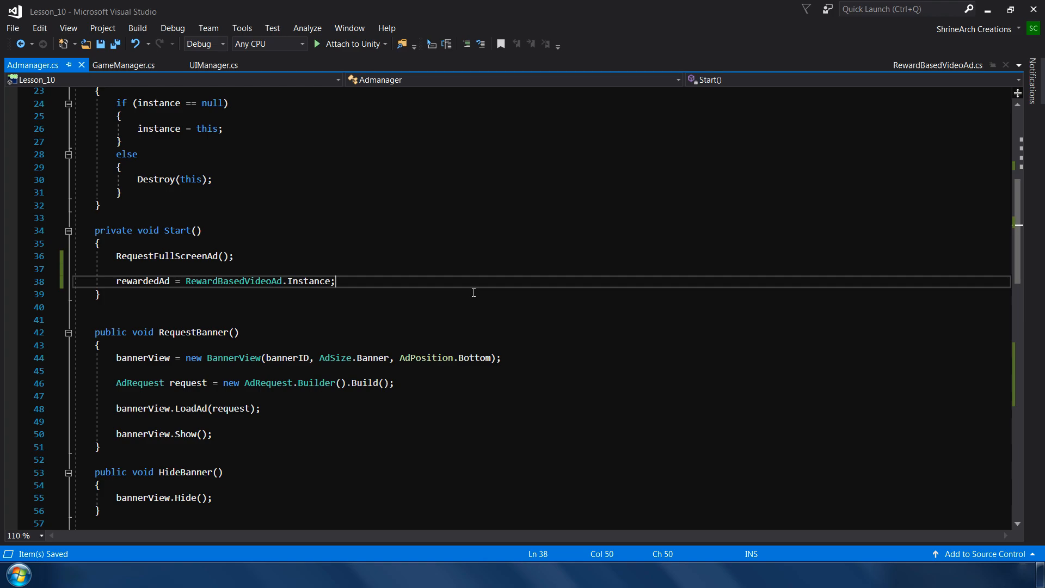
Step: Call RequestRewardedAd() in Start() and subscribe the loaded, failed, rewarded and closed handlers with log messages
key("enter")
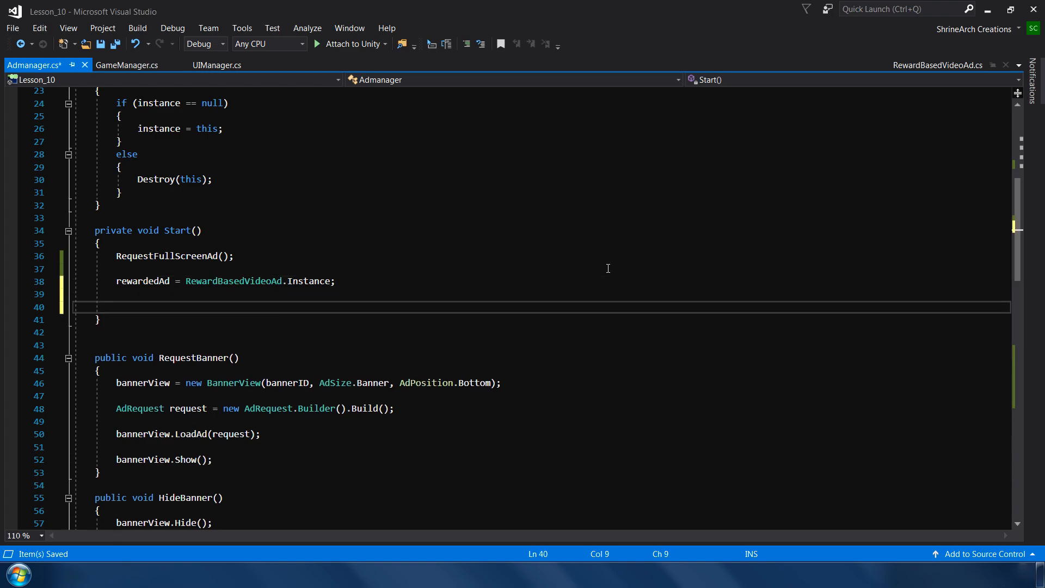
type("RewardedAd();")
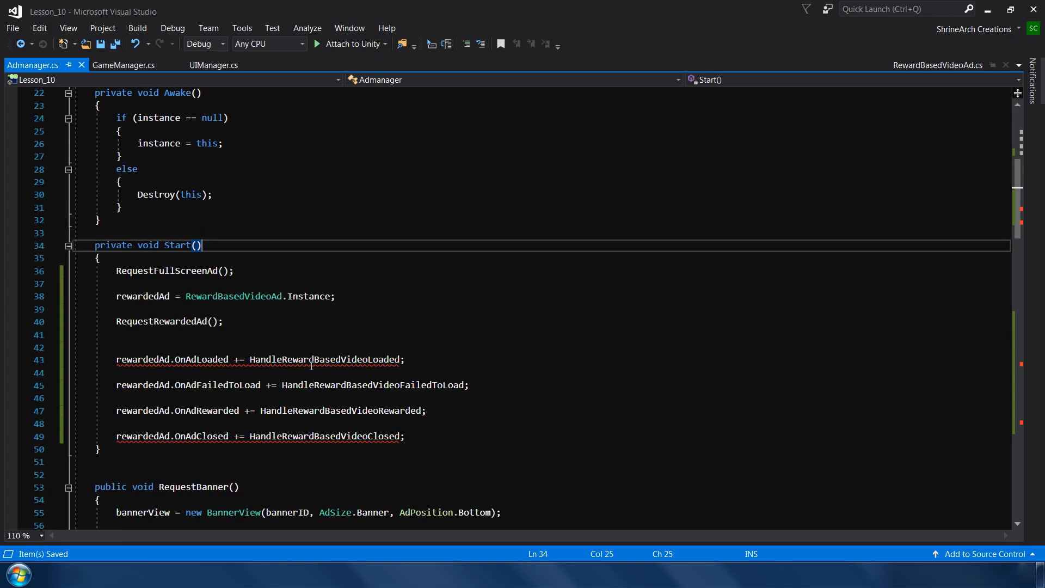
scroll("down", 3)
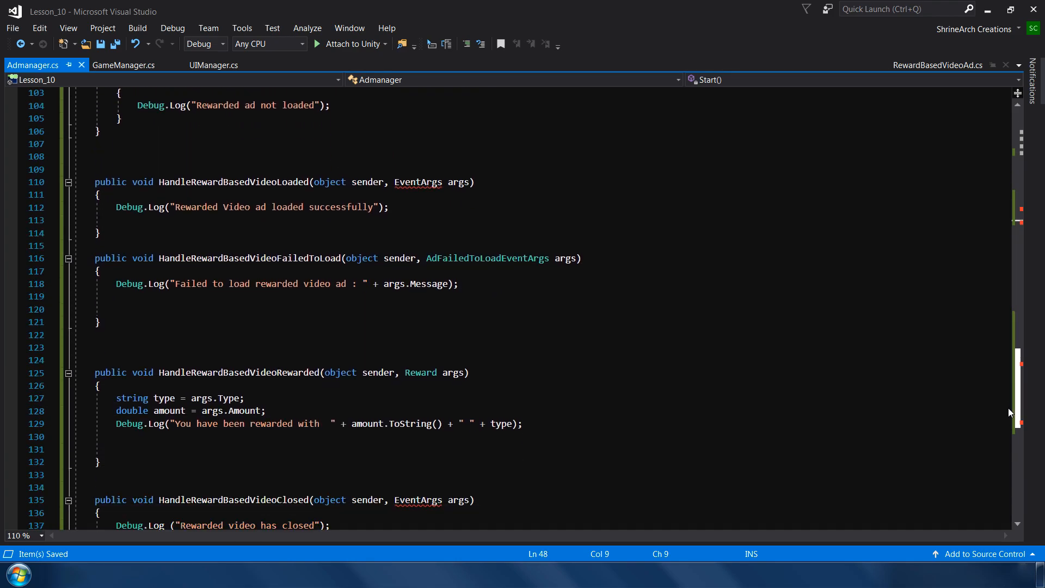
scroll("down", 3)
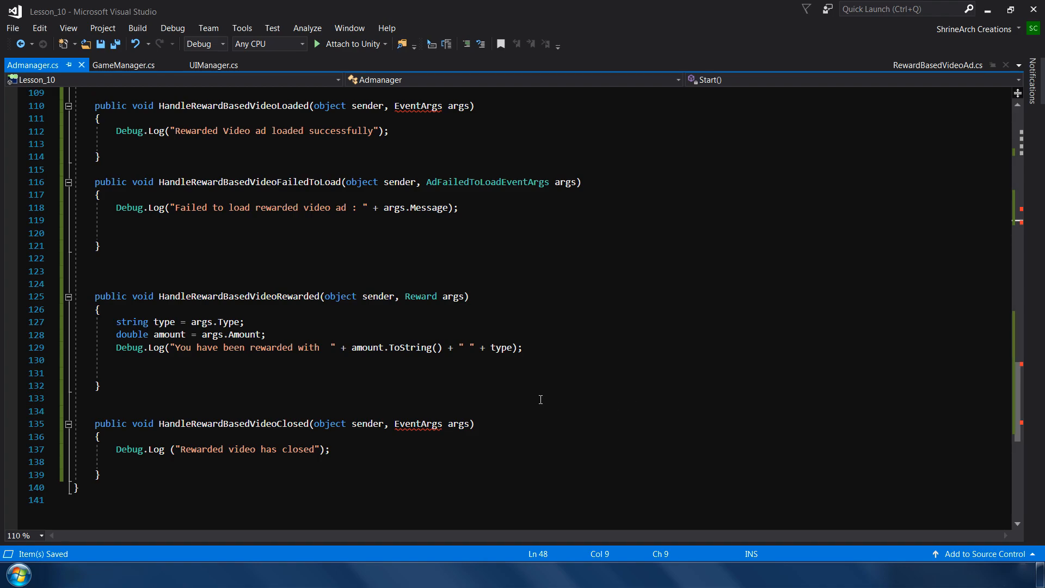
mouse_move(514, 375)
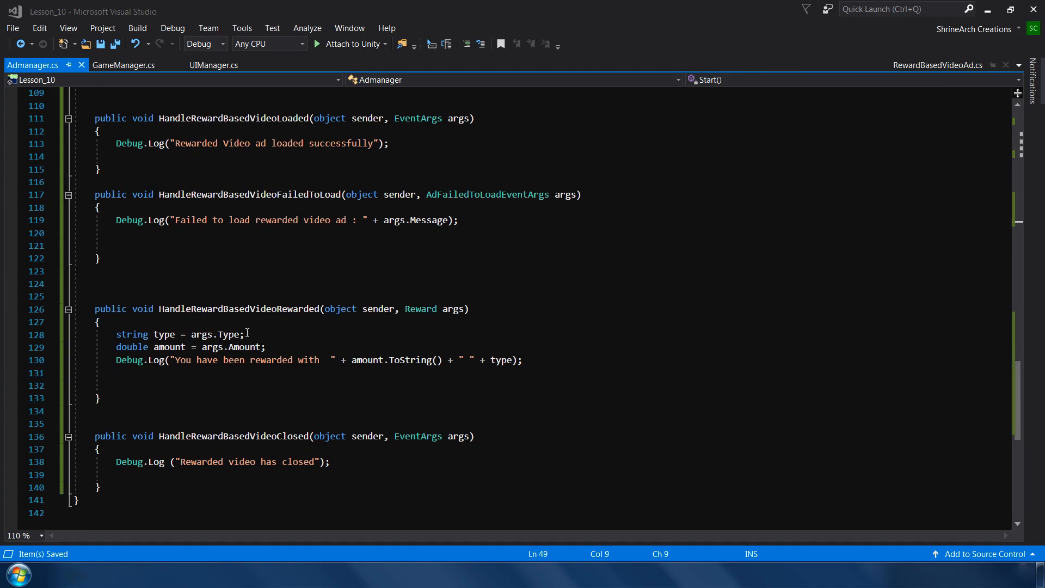
mouse_move(257, 446)
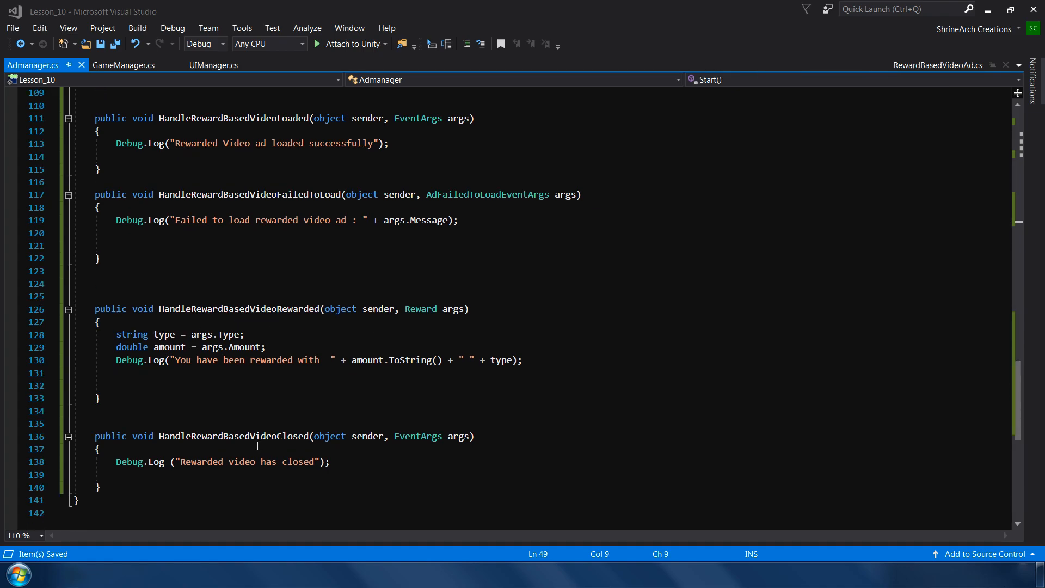
mouse_move(500, 344)
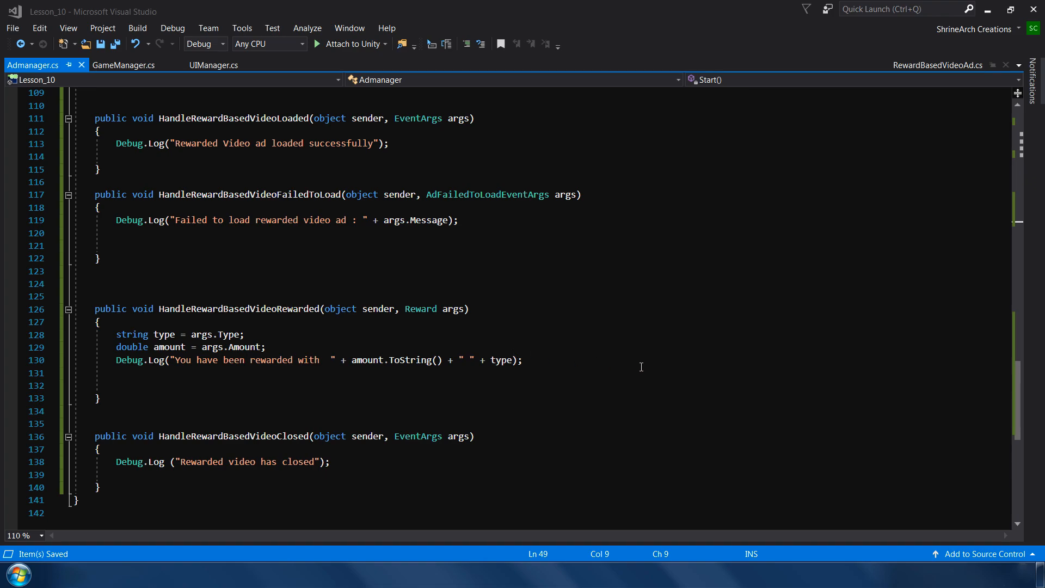
mouse_move(683, 417)
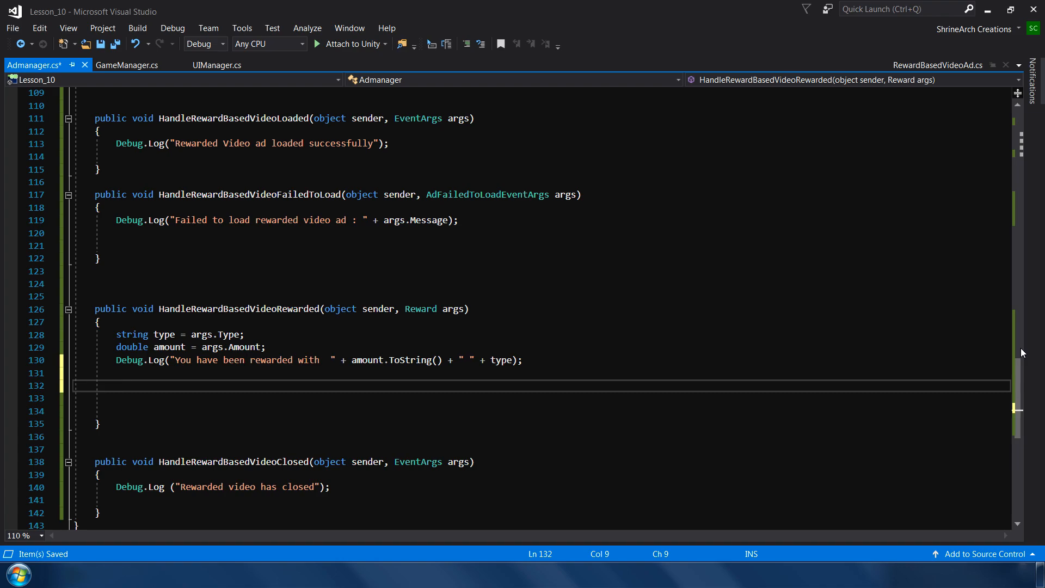
Step: Show RewardPanel and hide GameOverUI in the rewarded handler; request another ad in the closed handler
type("UIManager.")
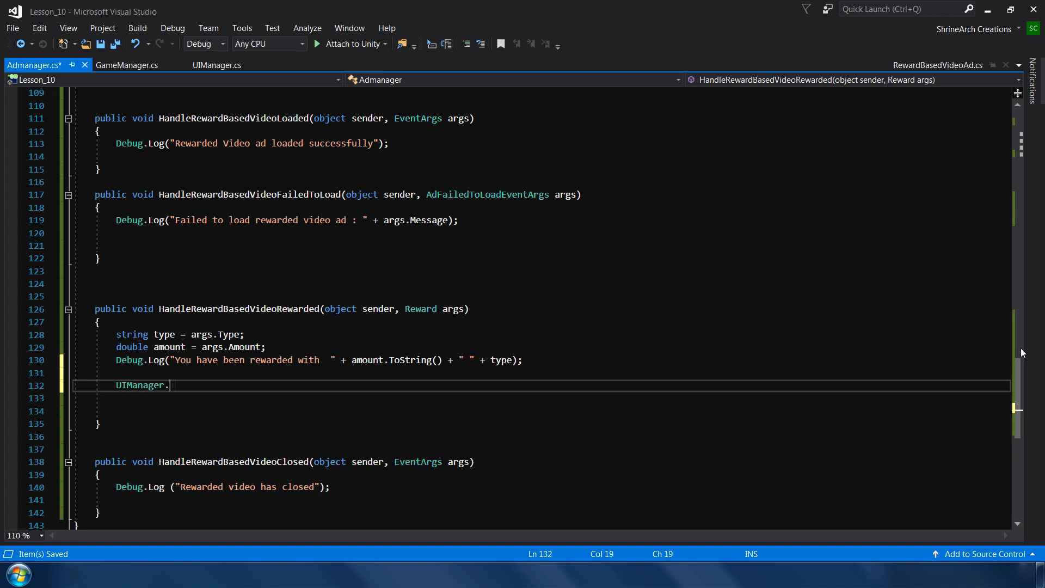
type("instance.RewardPanel.SetActive(true);")
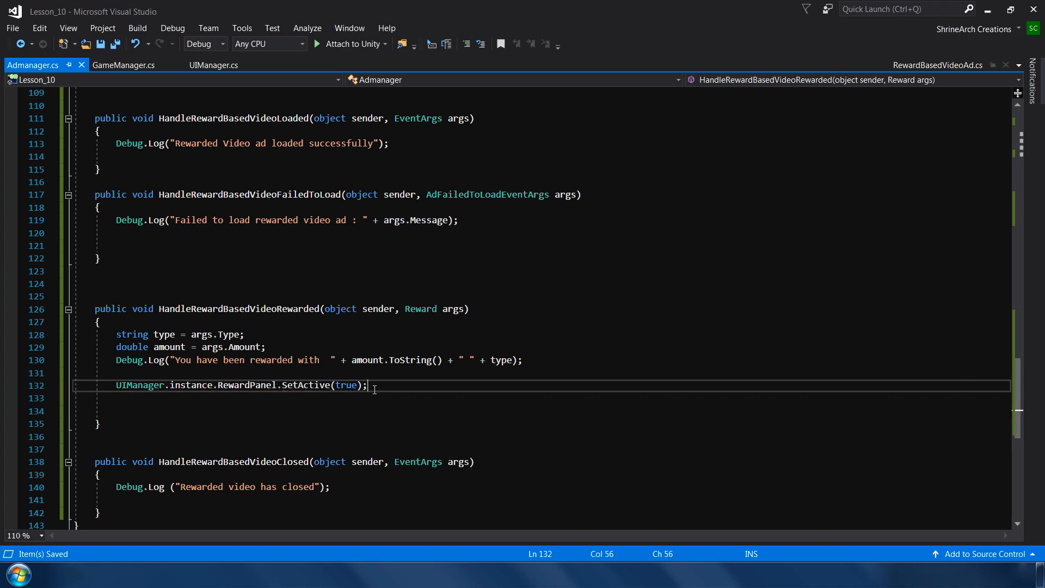
mouse_move(432, 387)
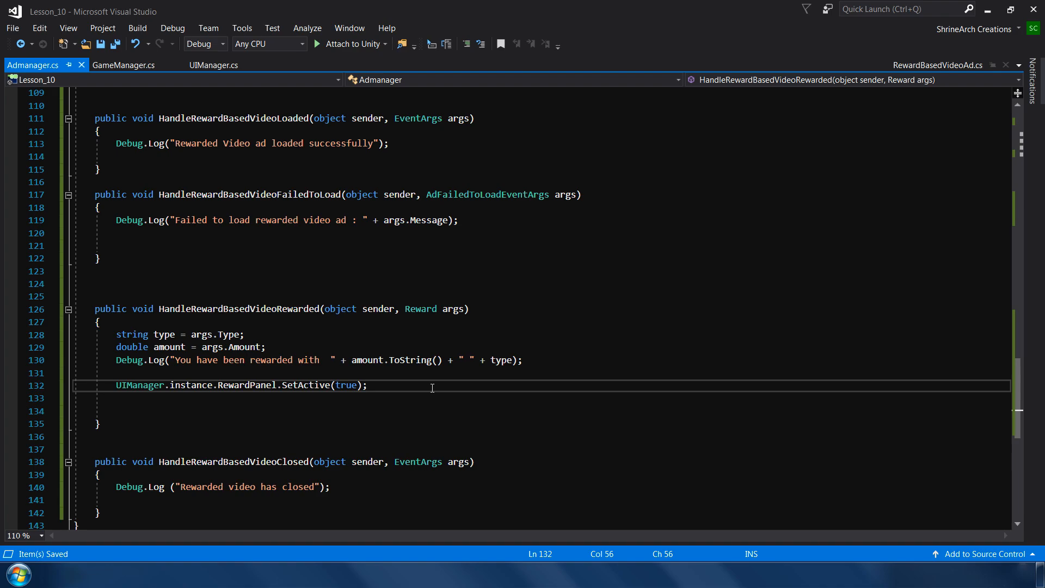
type("UIManager.instance")
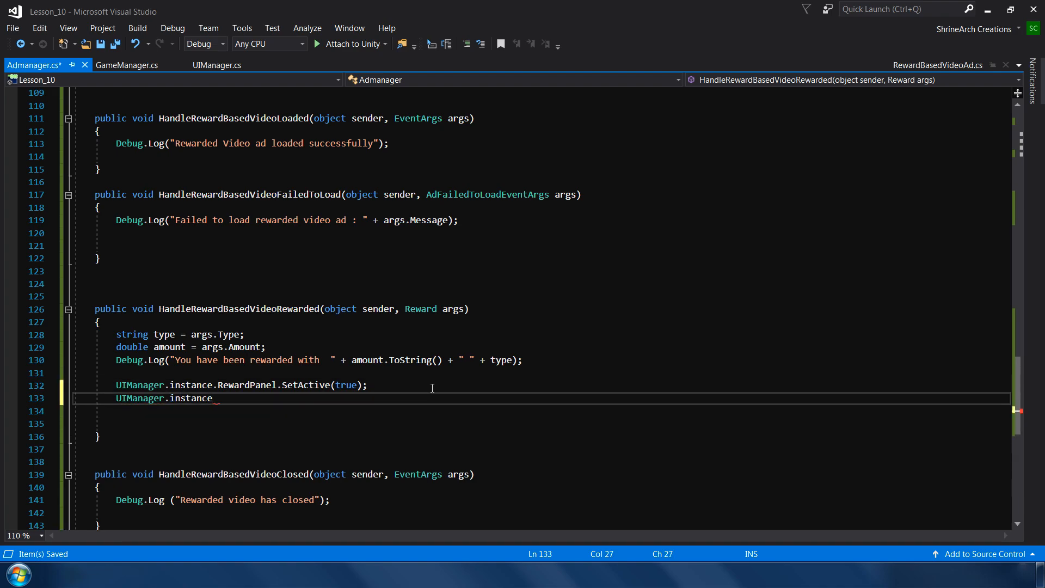
type(".GameOverUI.SetActive(false);")
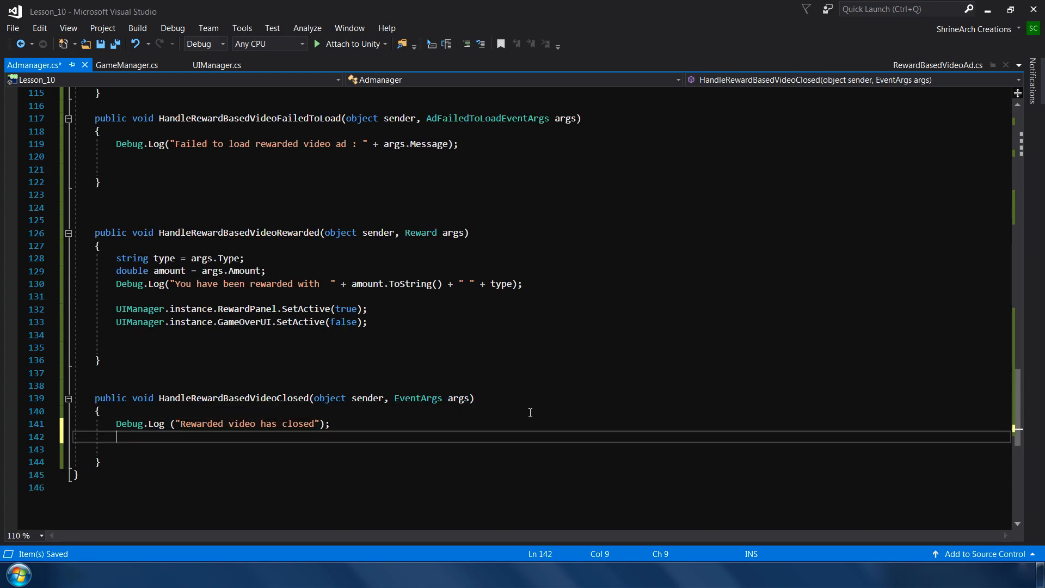
type("RequestRewardedAd();")
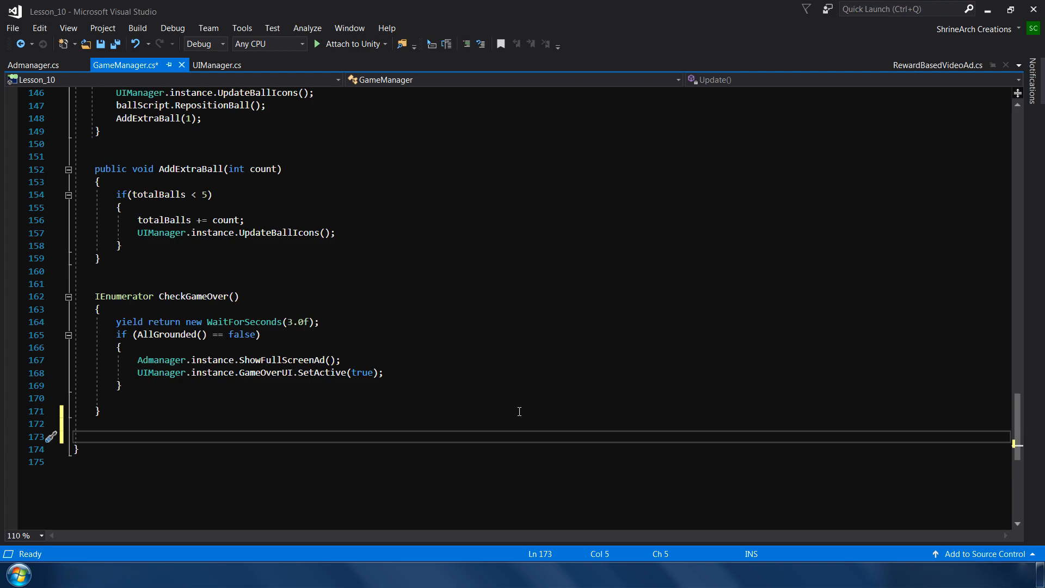
Step: Save, then write ReceiveReward() setting totalBalls = 3 and calling UpdateBallIcons()
key("ctrl+s")
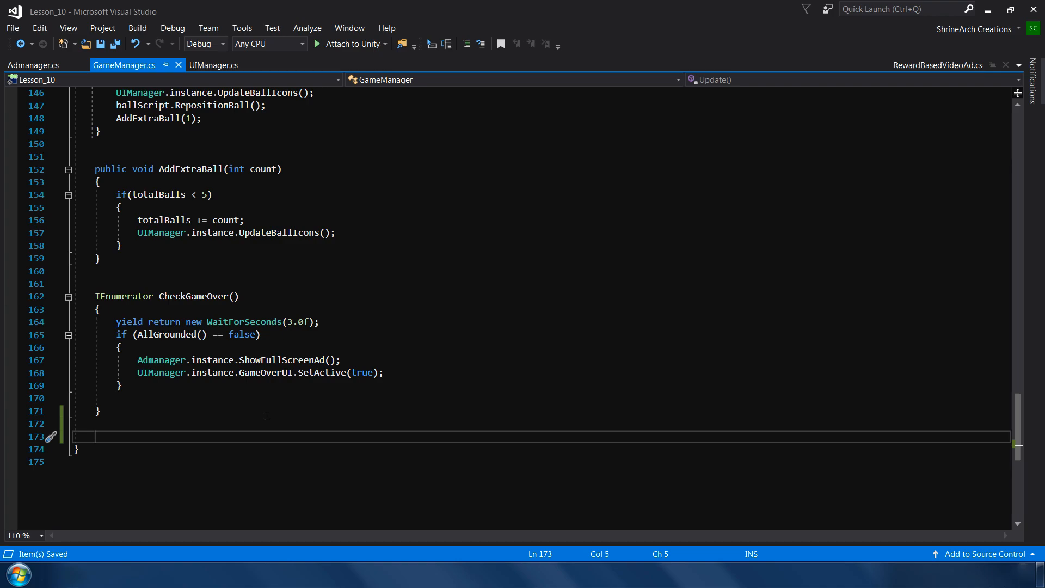
type("public void ReceiveRew")
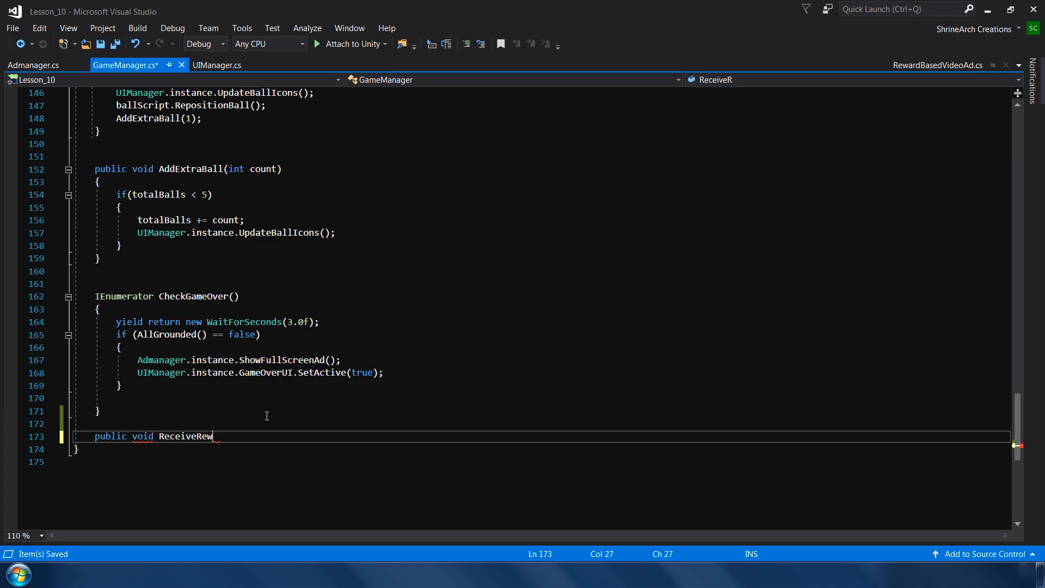
type("ard()")
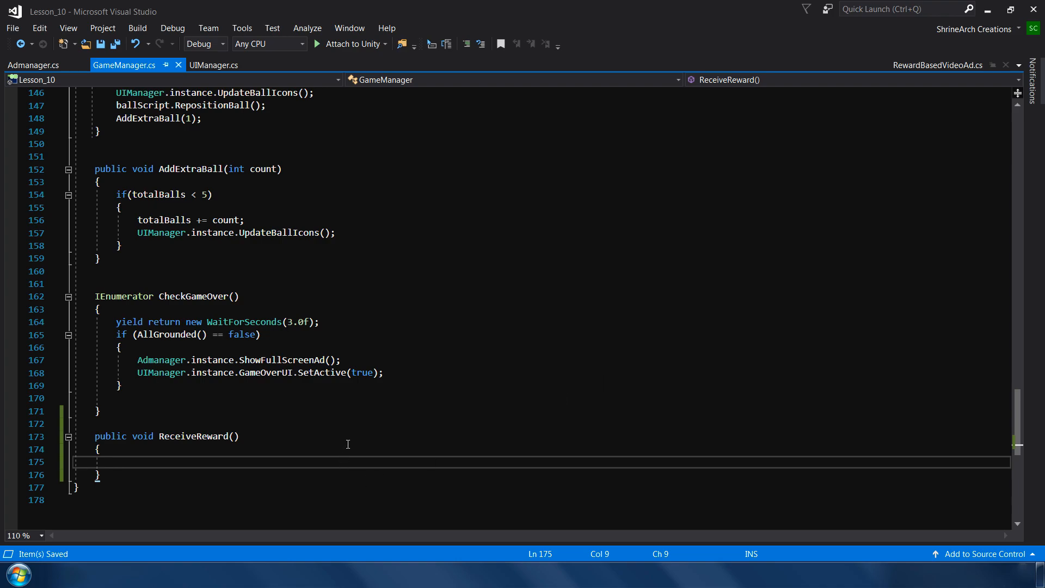
type("totalBalls")
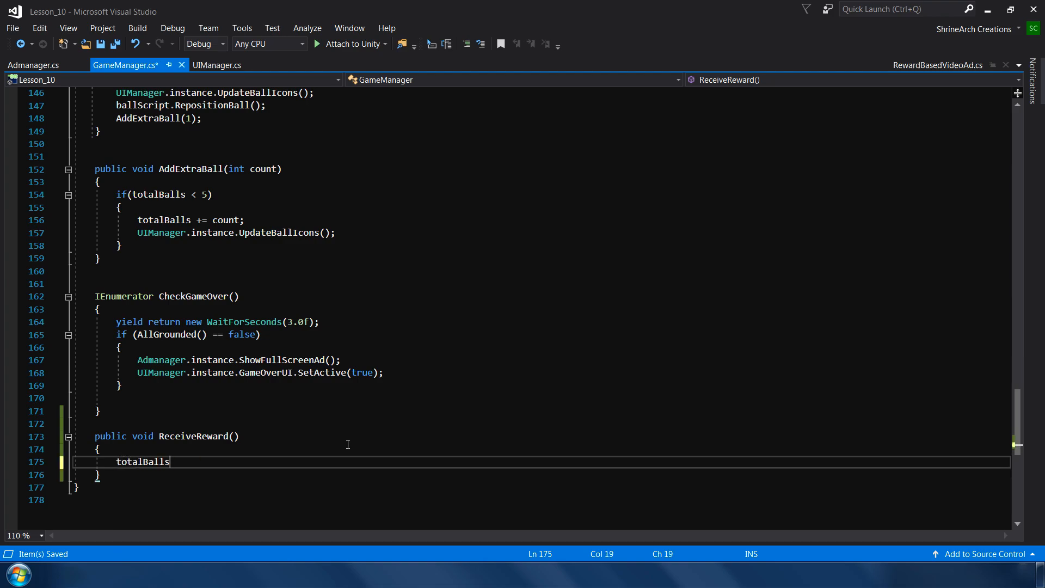
type("= 3;")
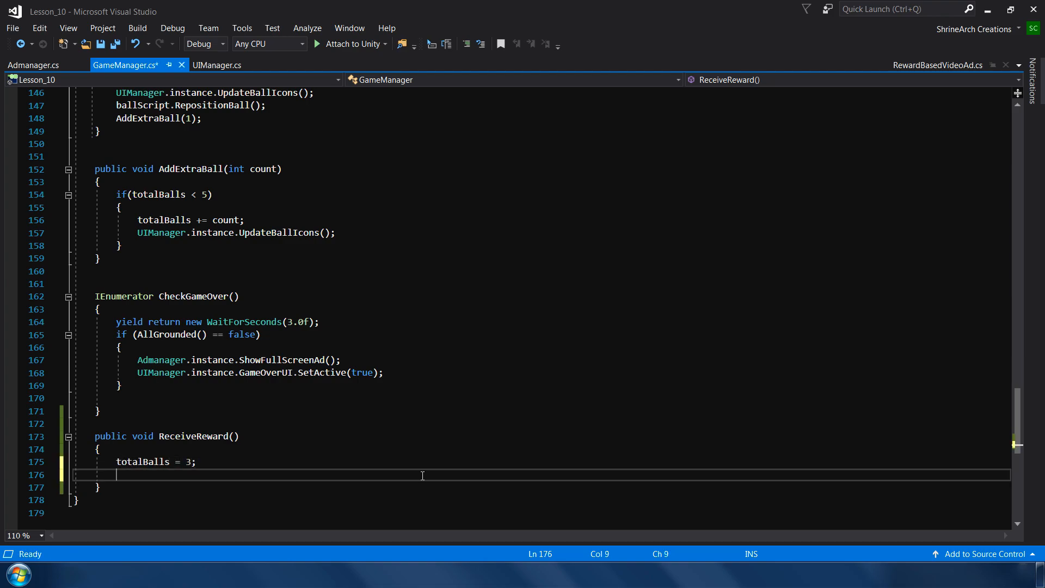
type("UIManager.instance.UpdateBallIcons")
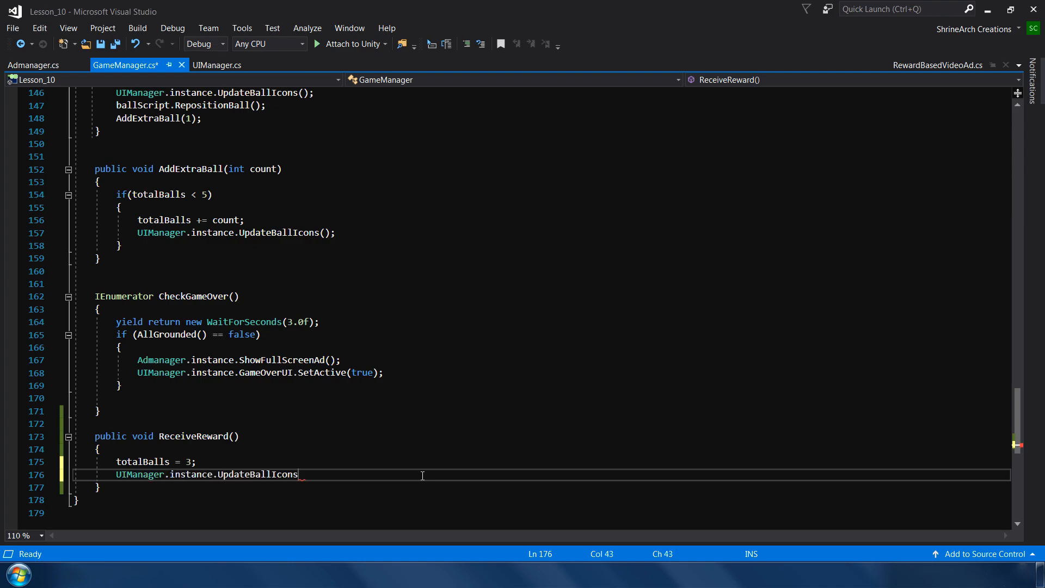
type("();")
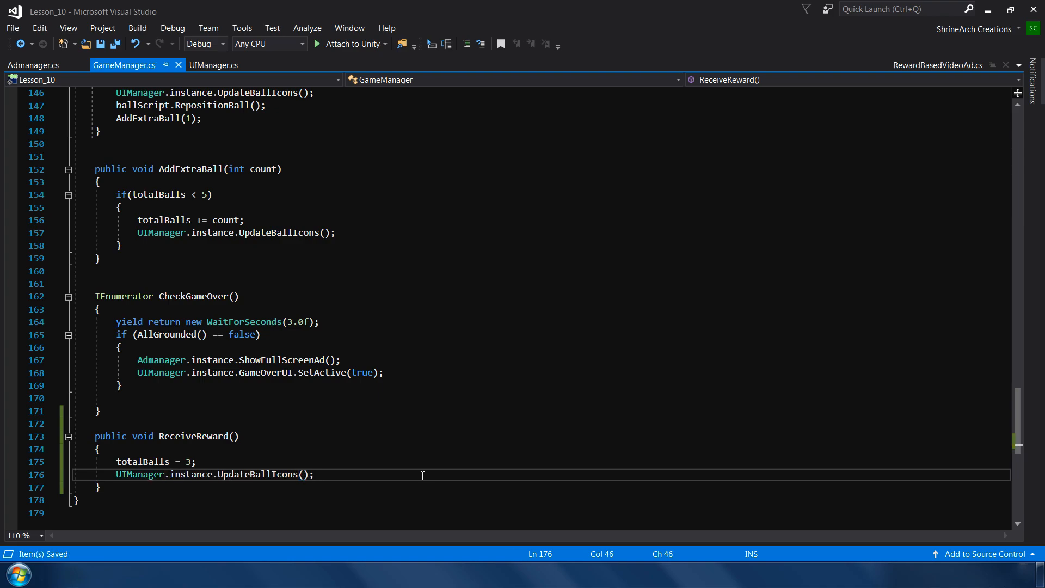
Step: Finish ReceiveReward() by repositioning the ball and hiding RewardPanel, then return to Unity
type("ballScript.Resp")
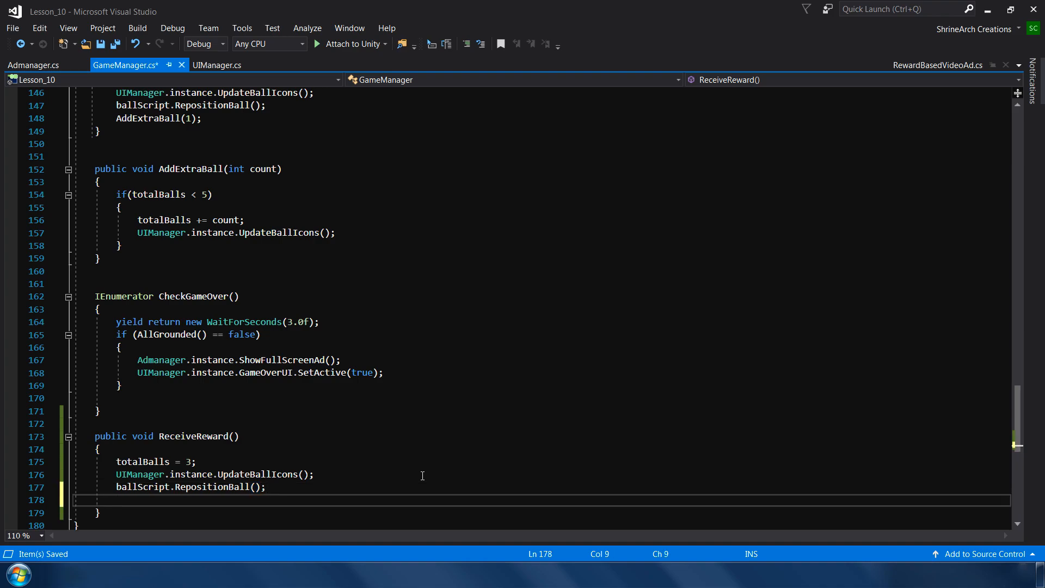
type("UIManager.instance.RewardPanel.SetActive(false);")
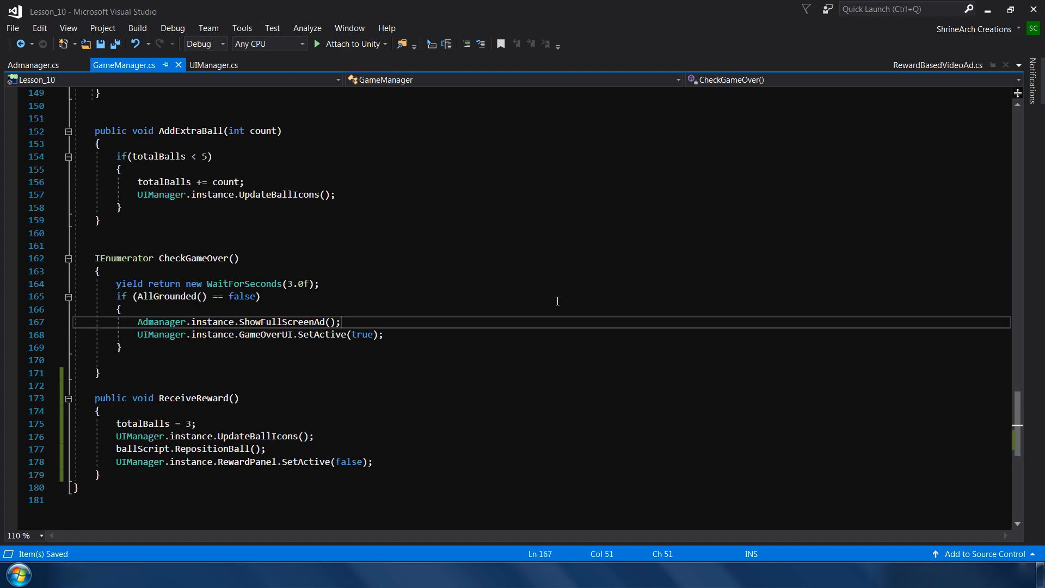
double_click(161, 323)
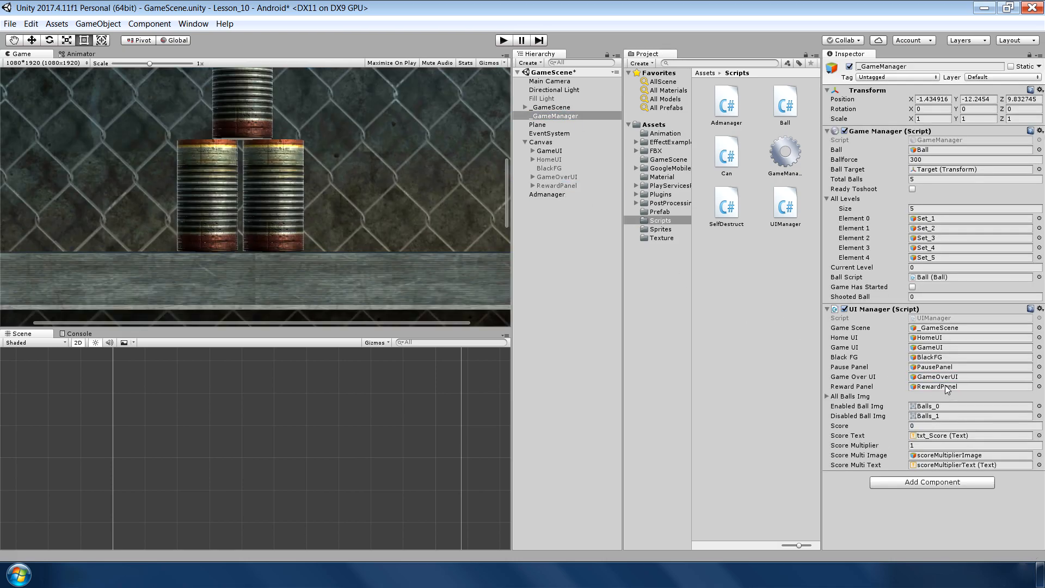
Step: Select B_WatchVideo and point its On Click event at the Admanager object's function list
left_click(565, 203)
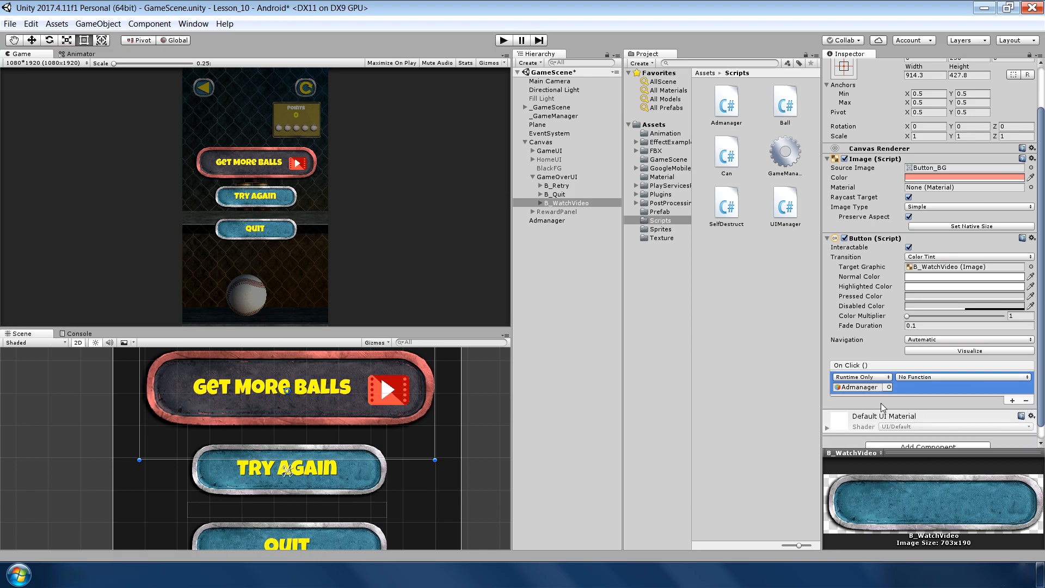
mouse_move(920, 382)
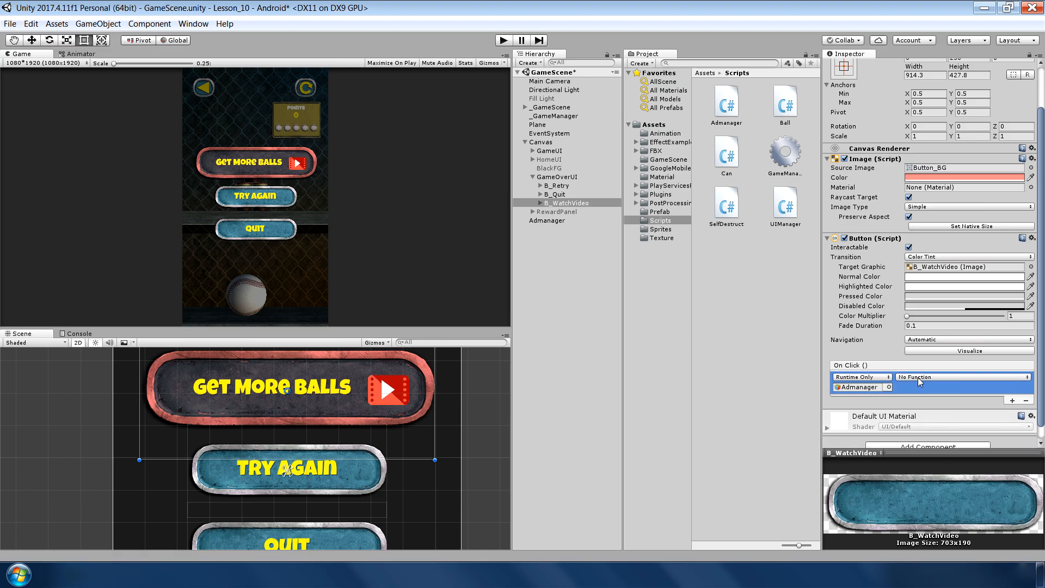
left_click(962, 377)
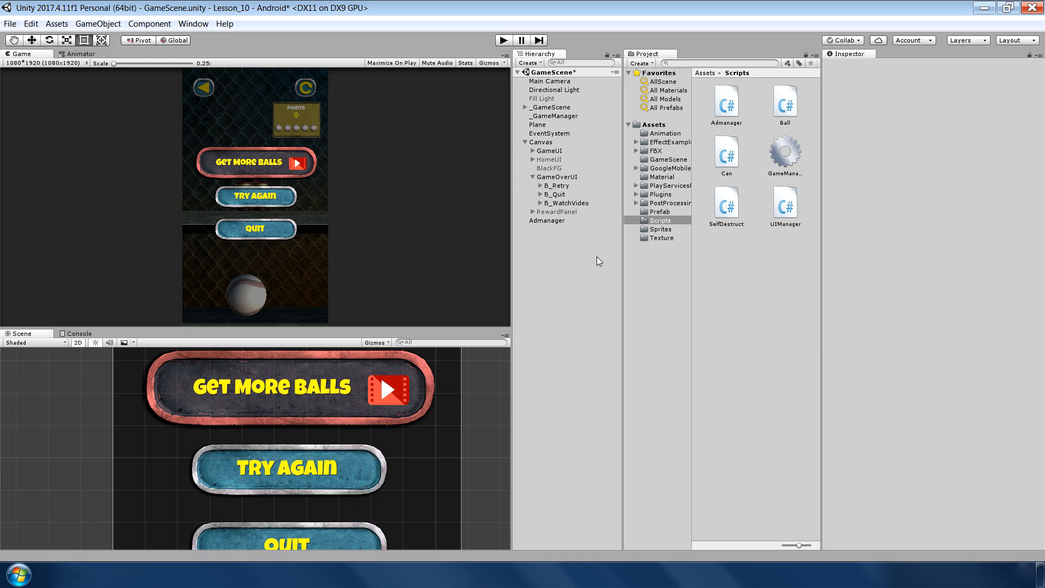
Step: Wire the reward panel's B_Receive button On Click to GameManager.ReceiveReward
left_click(557, 212)
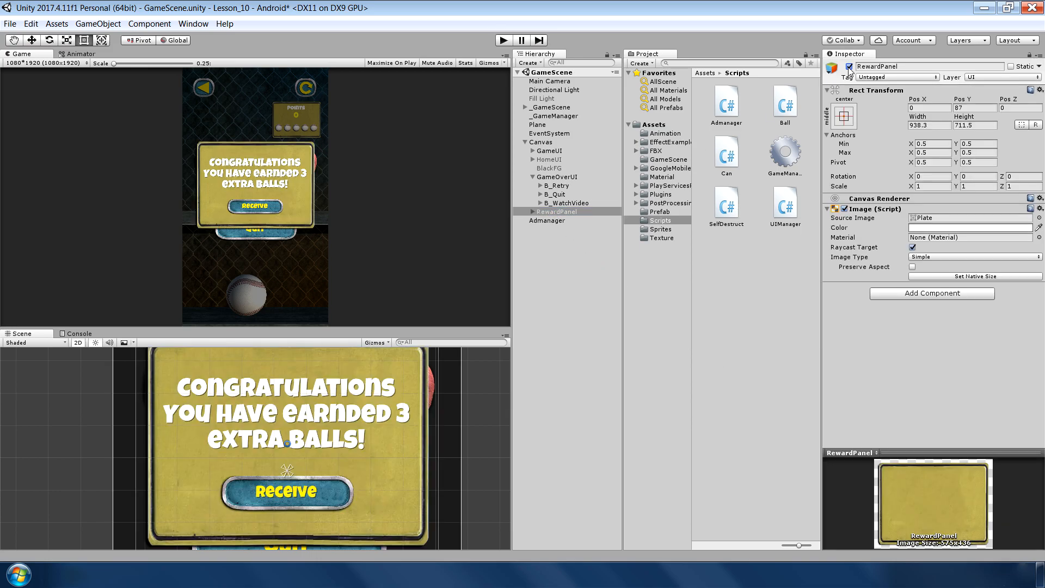
left_click(558, 211)
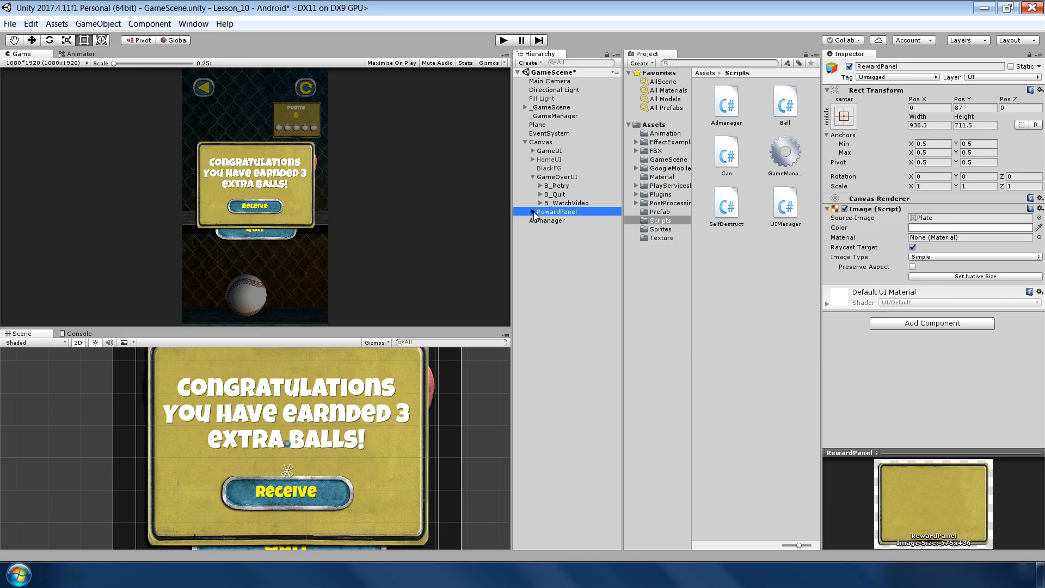
left_click(561, 229)
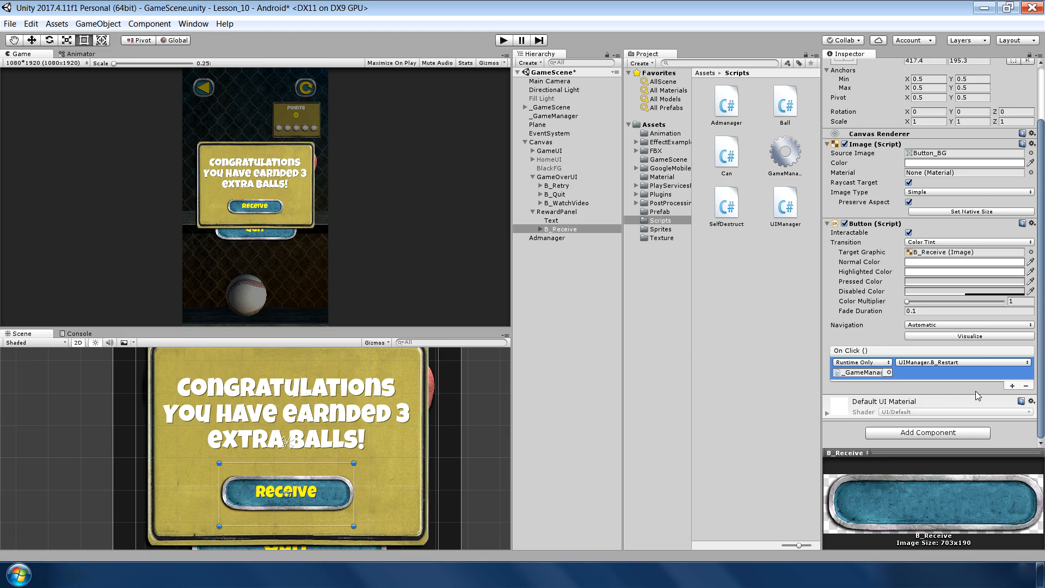
left_click(961, 361)
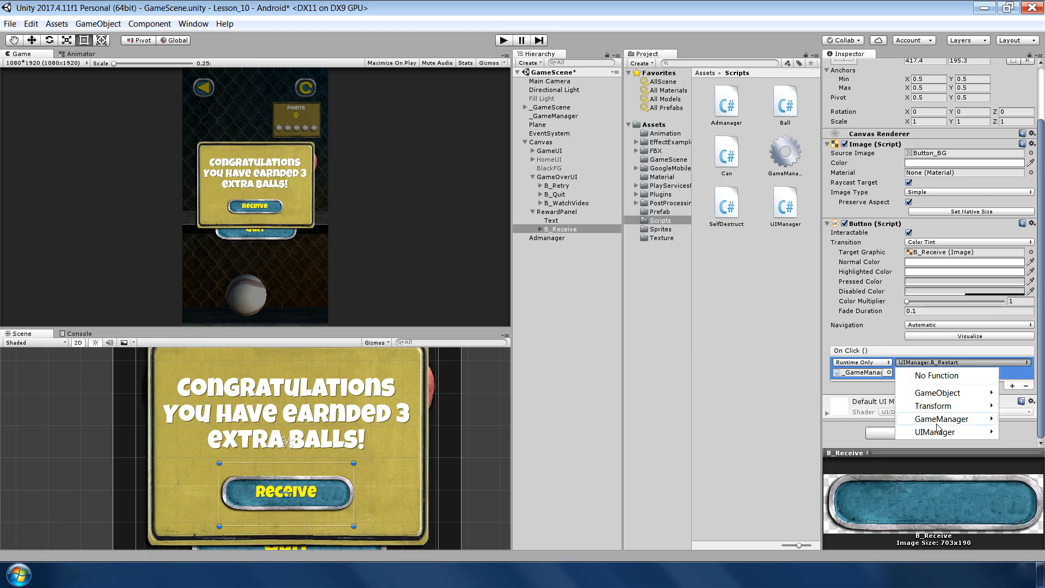
left_click(967, 418)
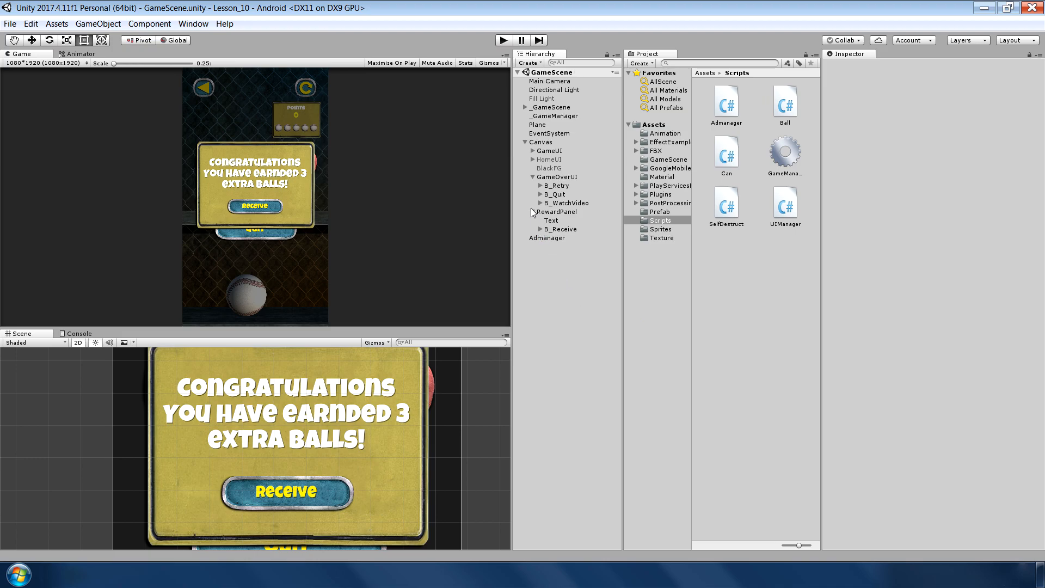
Step: Deactivate RewardPanel and GameOverUI again in the Hierarchy
left_click(558, 211)
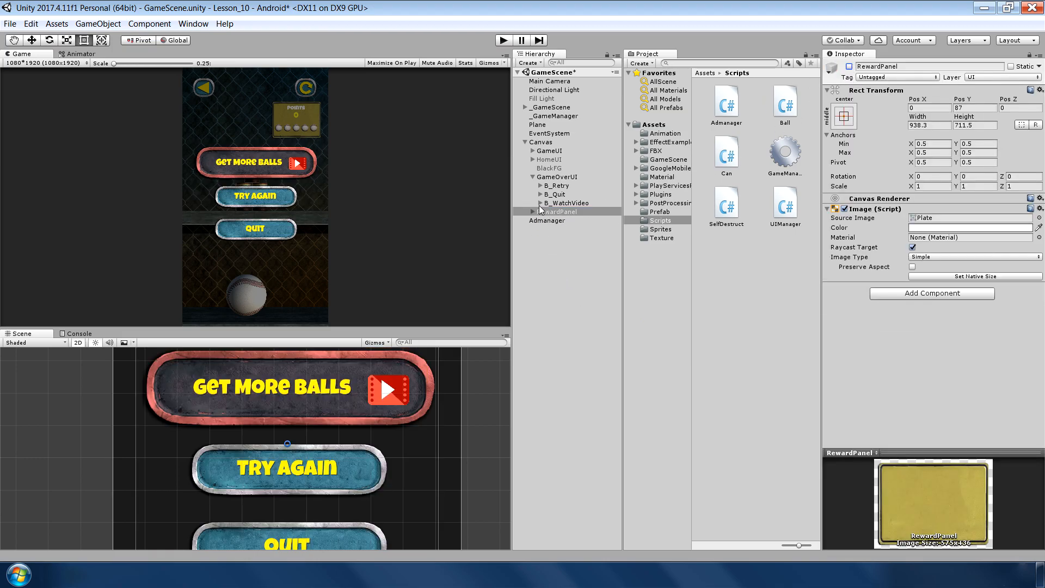
left_click(558, 176)
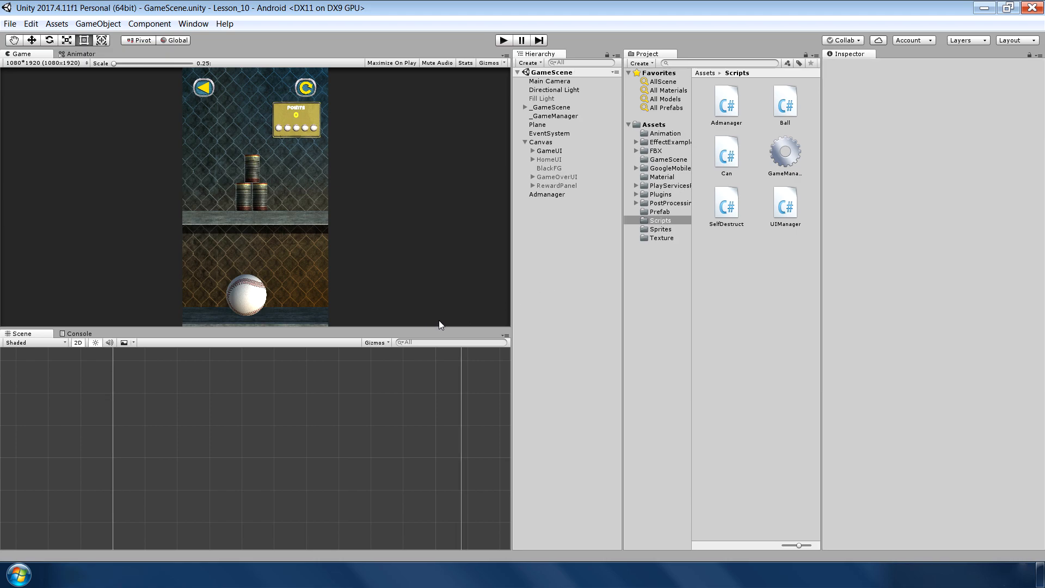
mouse_move(429, 328)
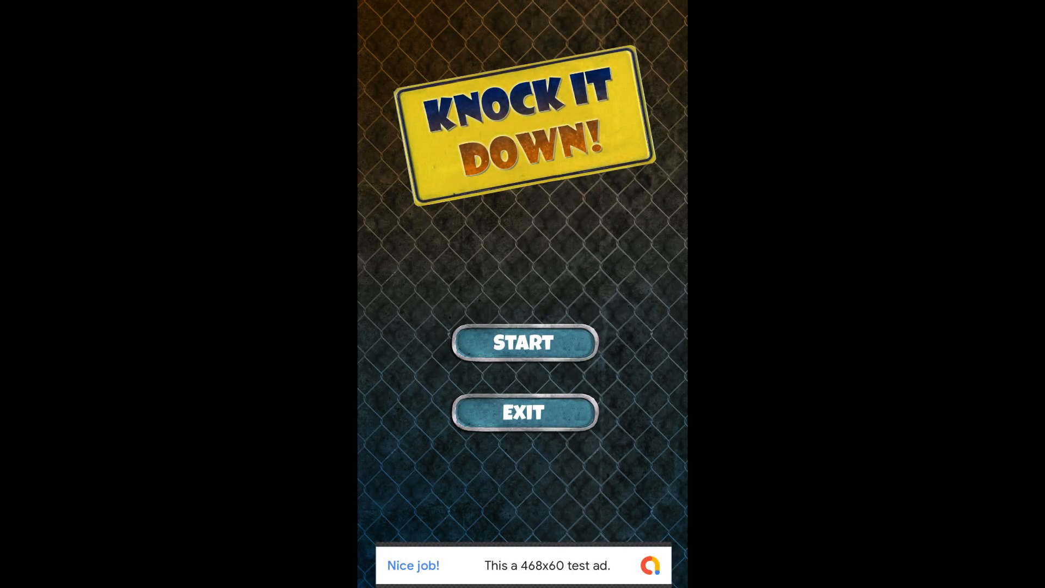
Step: On the phone, start a game, tap Get More Balls and claim the reward panel's extra balls
left_click(522, 342)
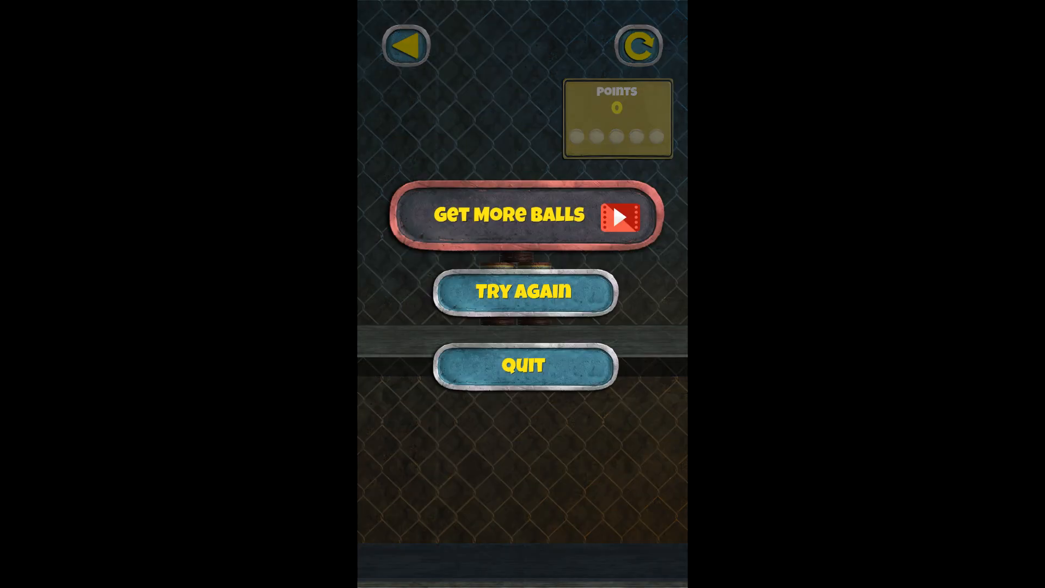
left_click(522, 214)
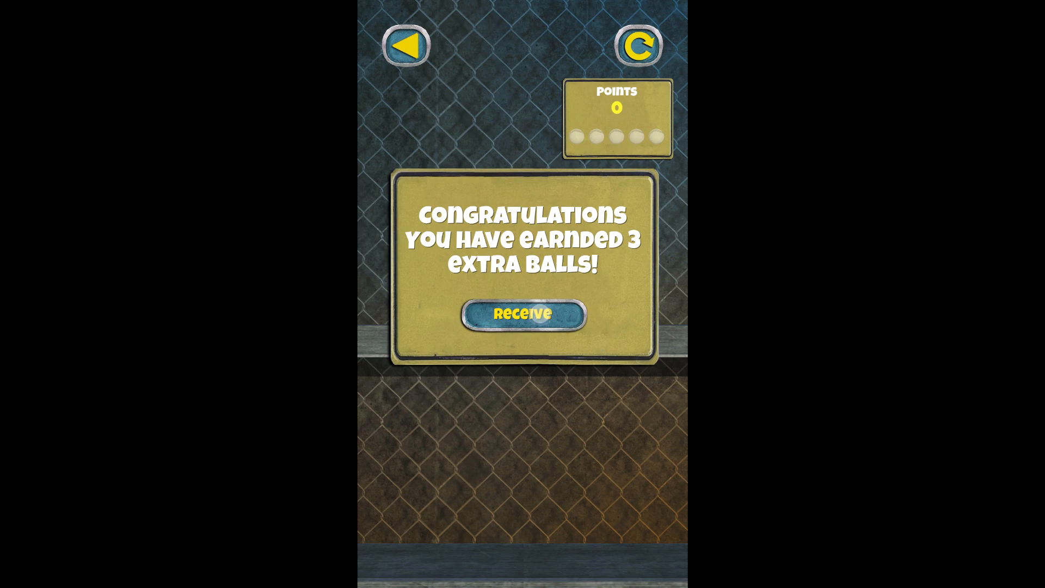
left_click(524, 314)
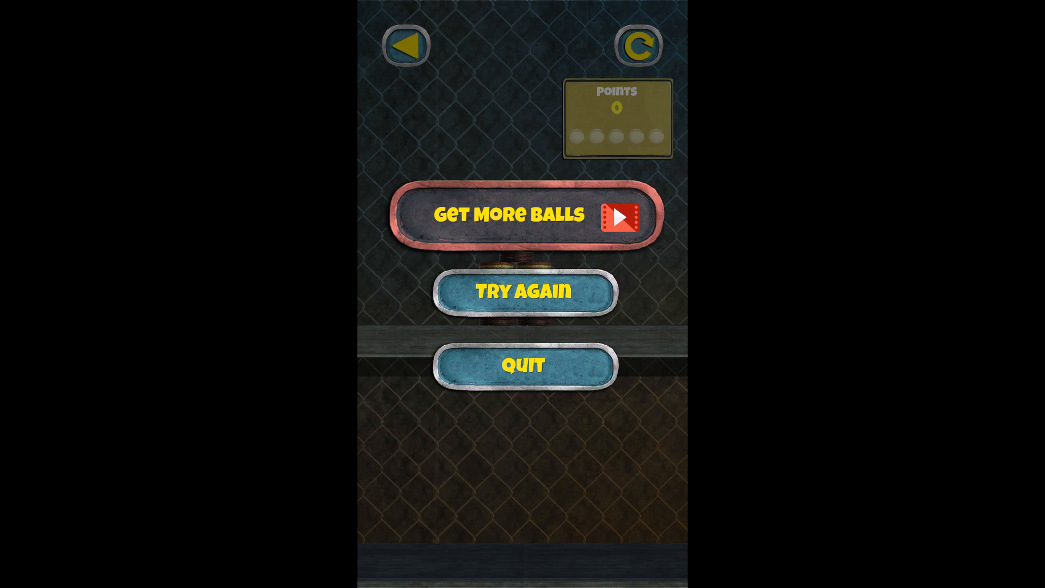
Step: Watch and close the rewarded test ad again, then tap Receive to resume with three balls
left_click(522, 213)
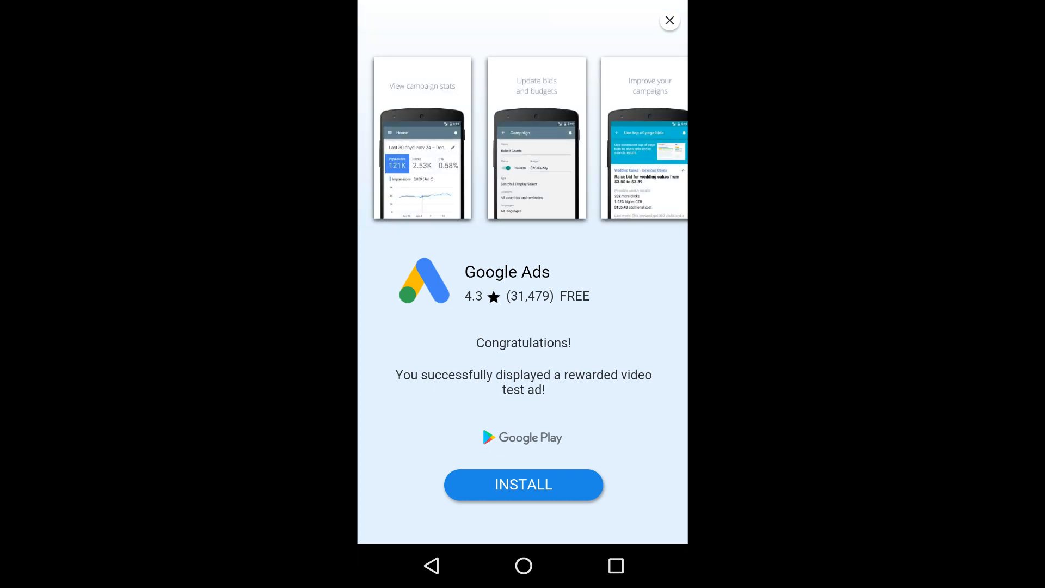
left_click(670, 20)
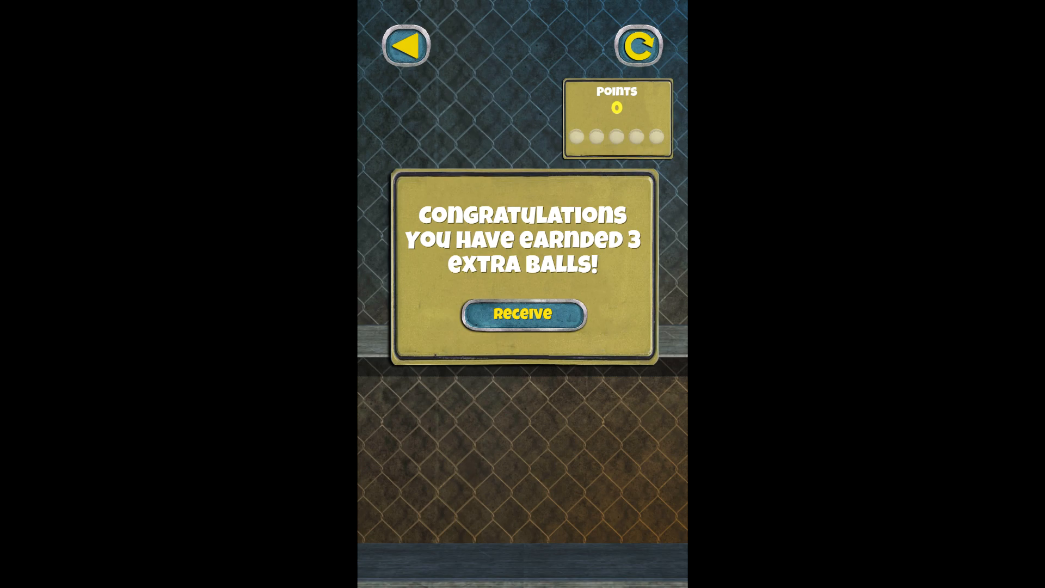
left_click(523, 313)
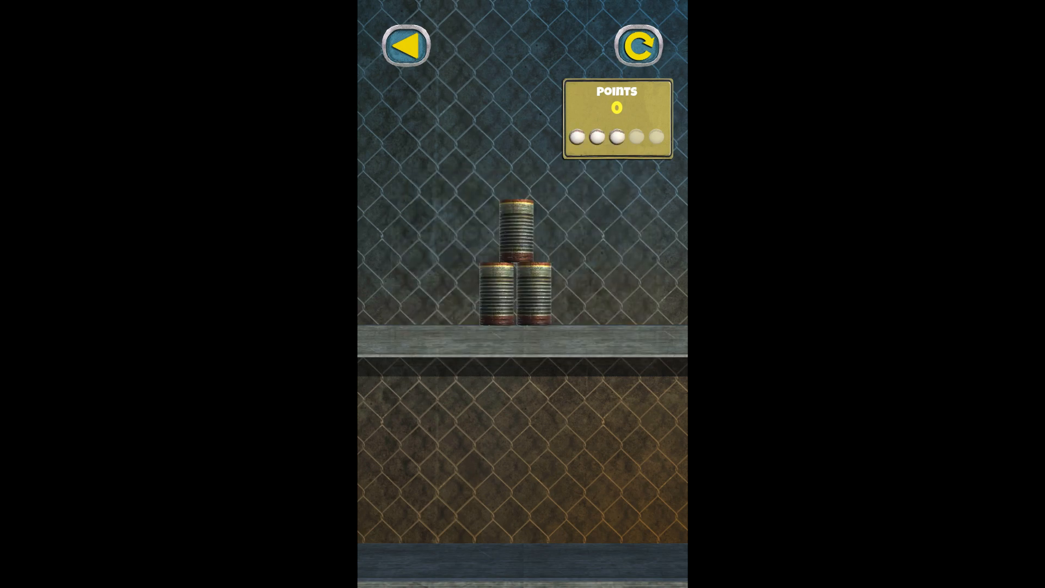